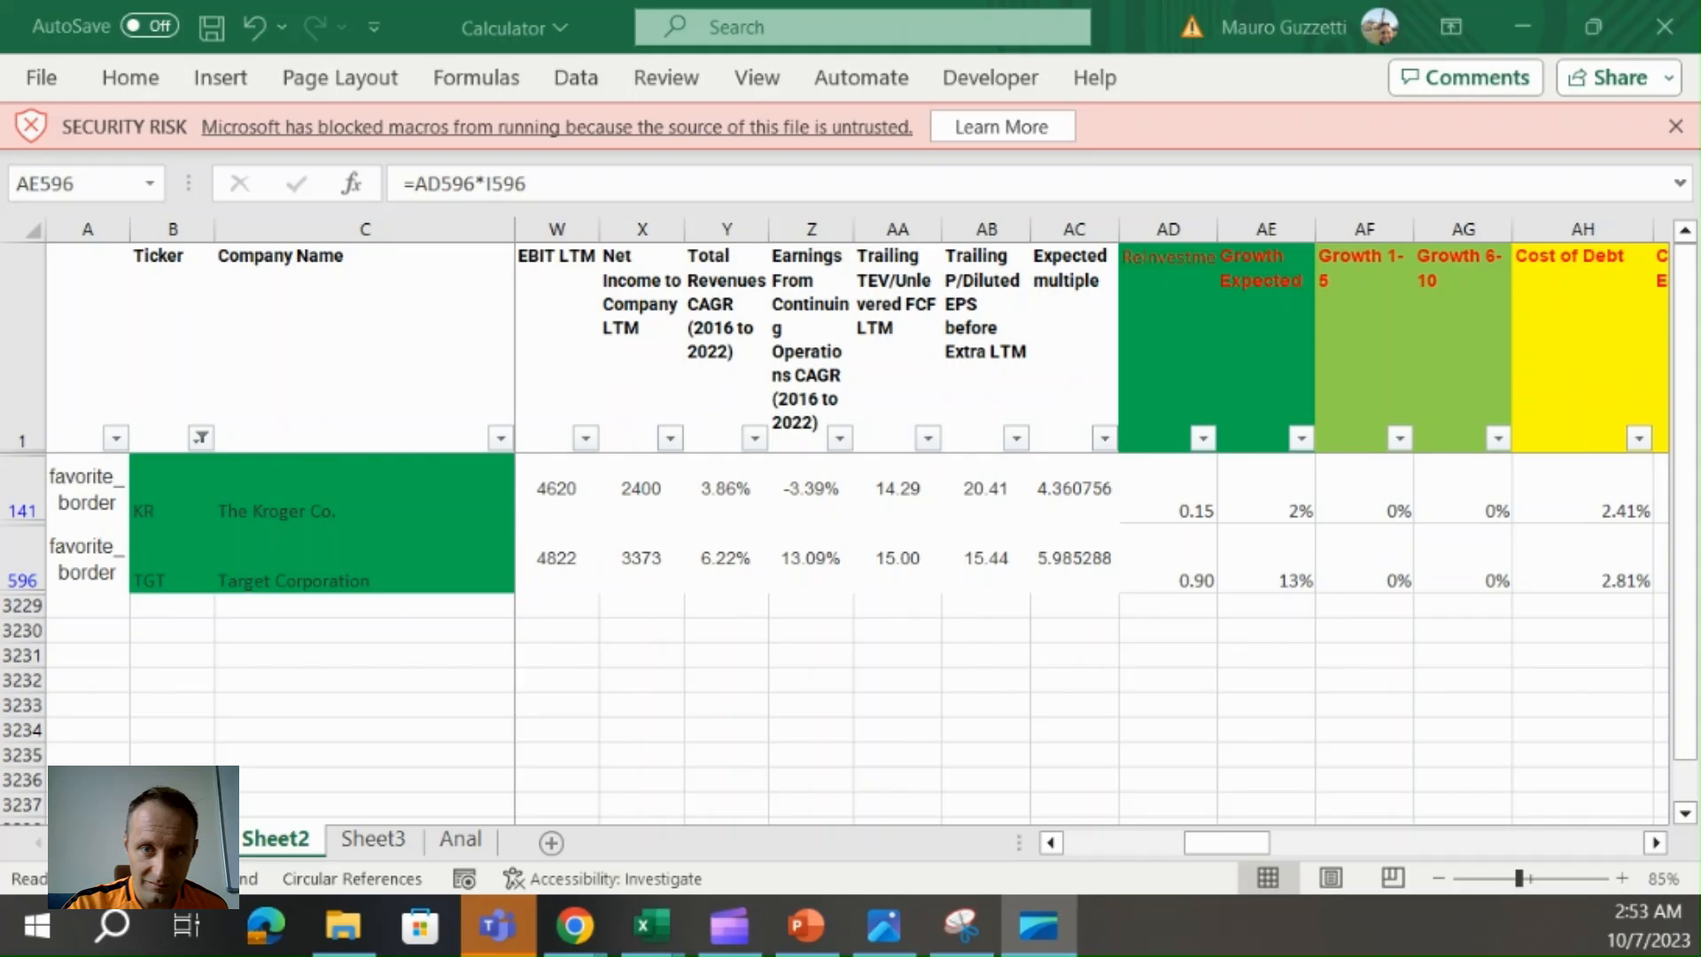
# Overwrite Target Corporation's expected growth with a manual 5%, recalculating its multiple to 4.99.
pyautogui.click(1265, 558)
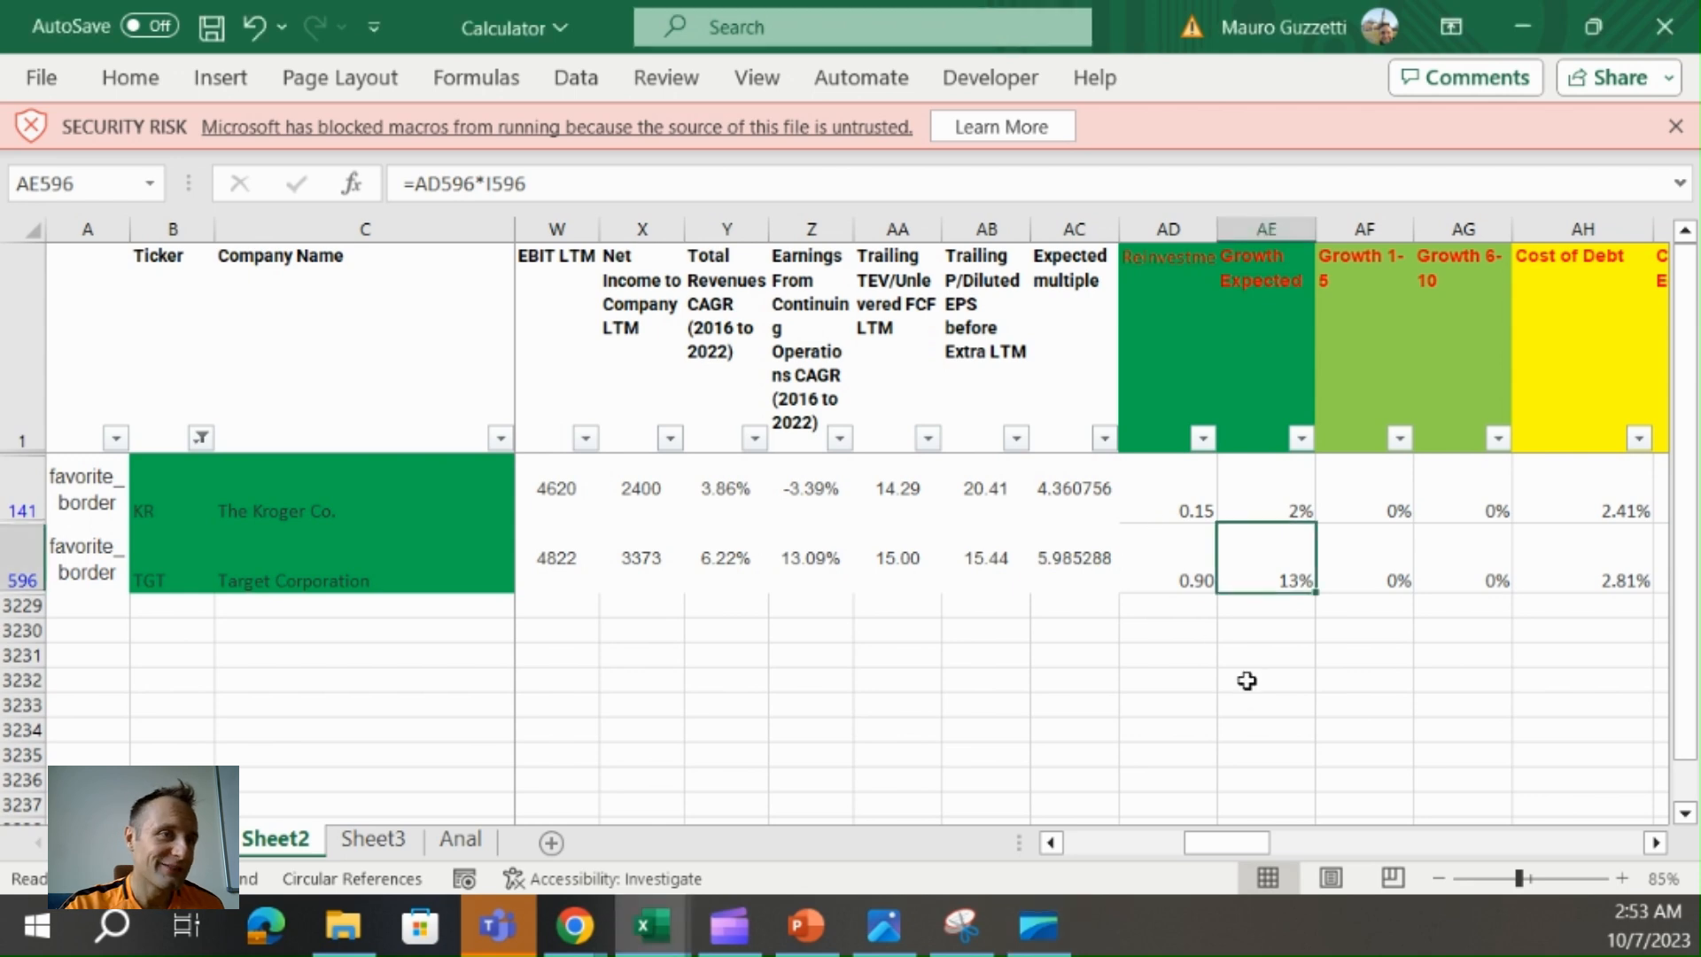
pyautogui.moveTo(866, 356)
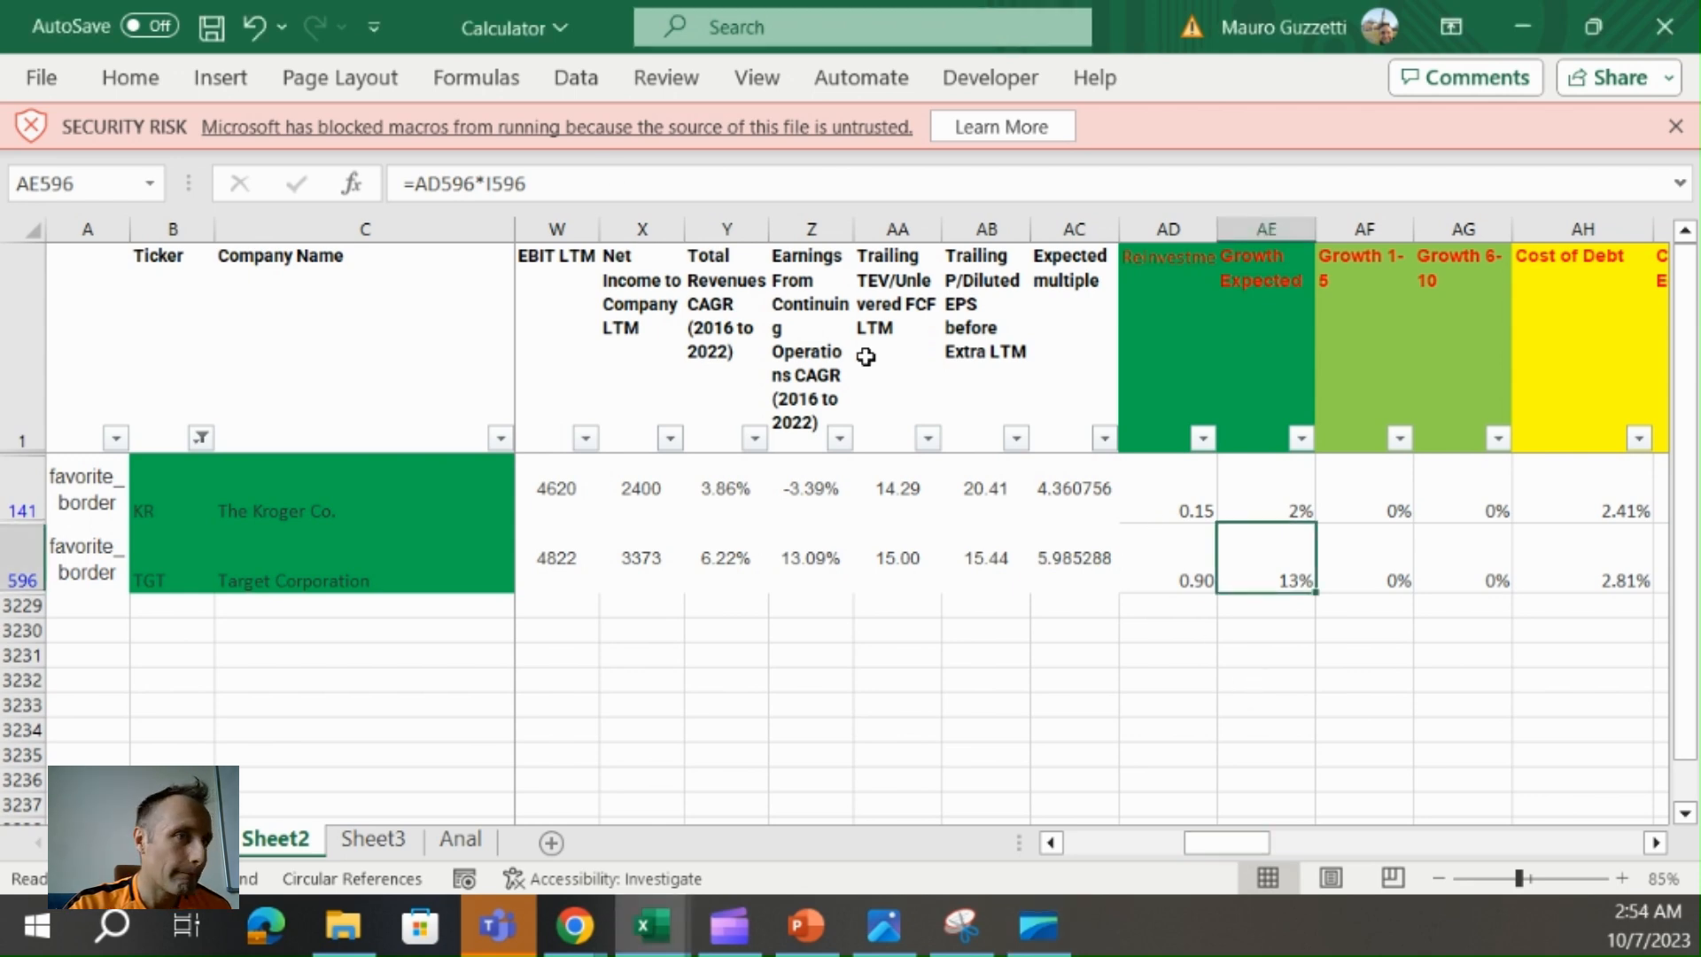
pyautogui.write('5%')
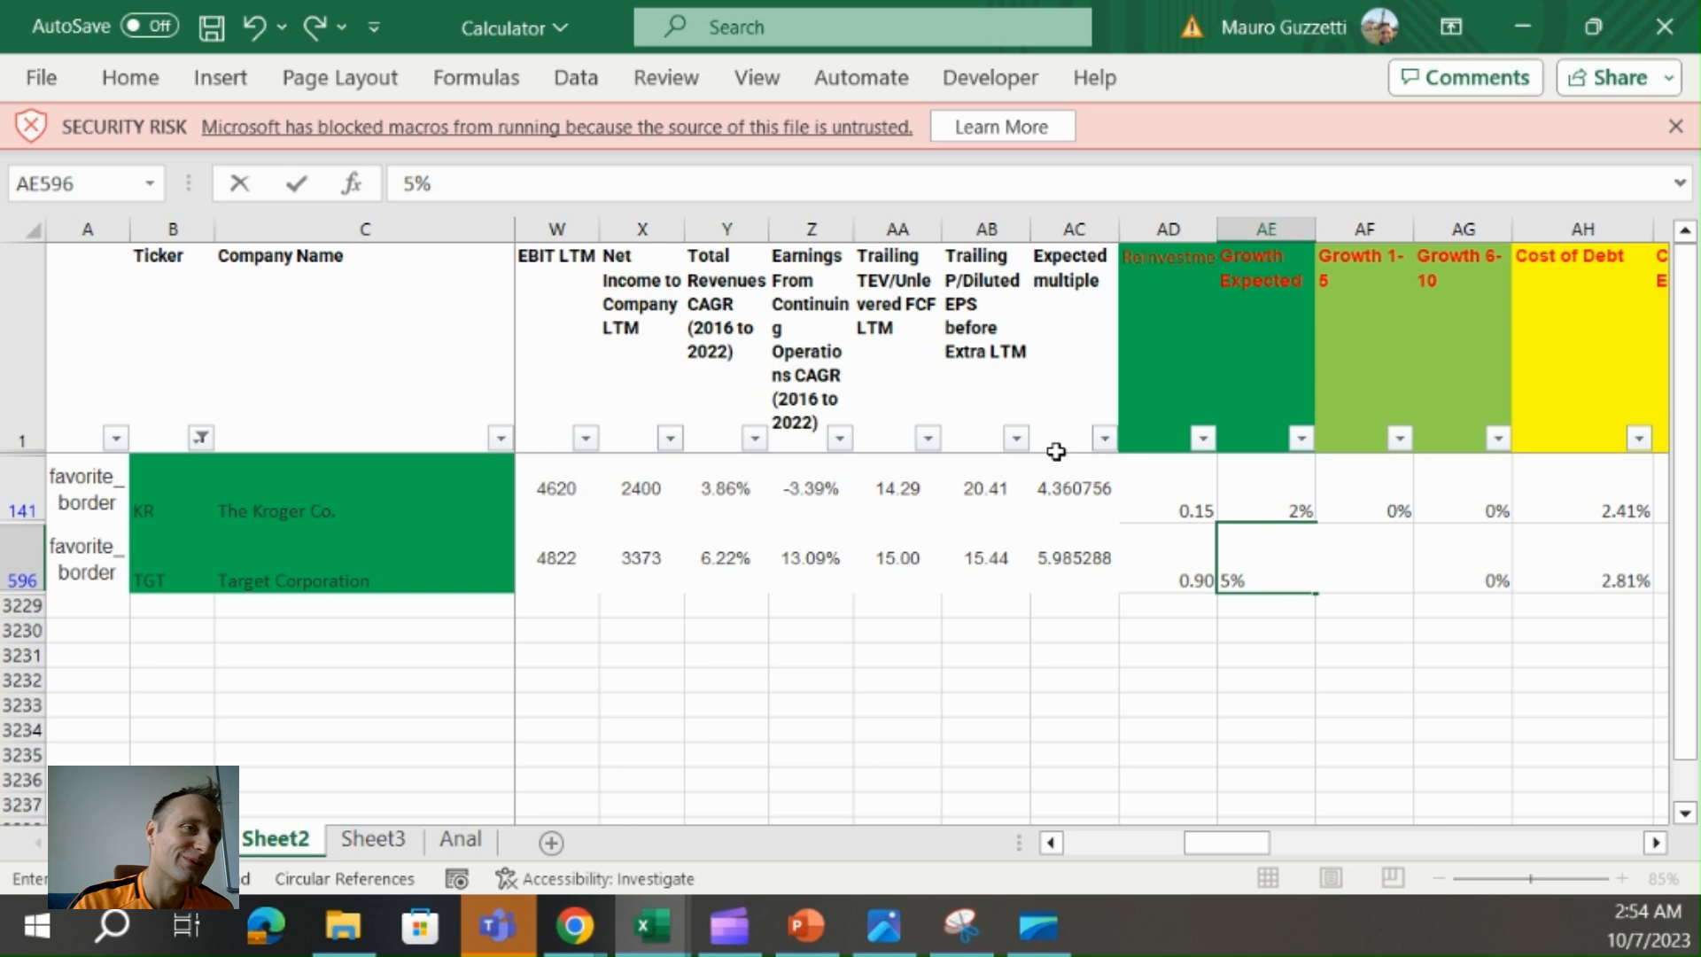
pyautogui.click(1582, 558)
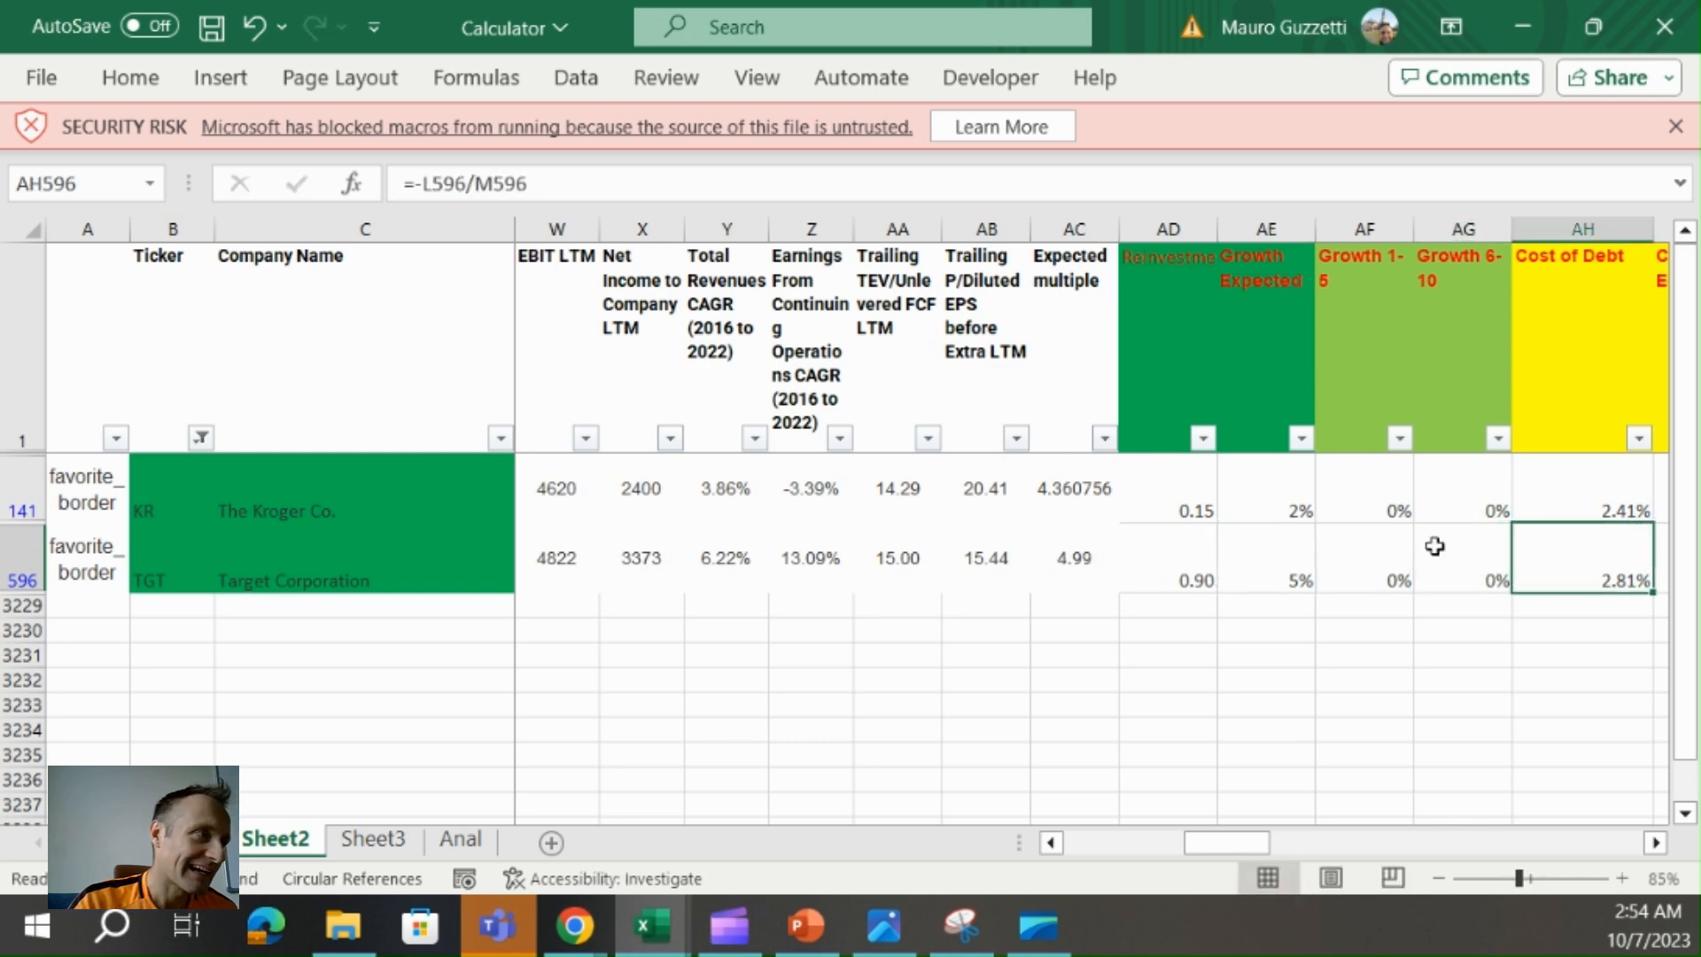
# Review the under/overvalue figures for Kroger and Target in the right-hand columns.
pyautogui.hscroll(3)
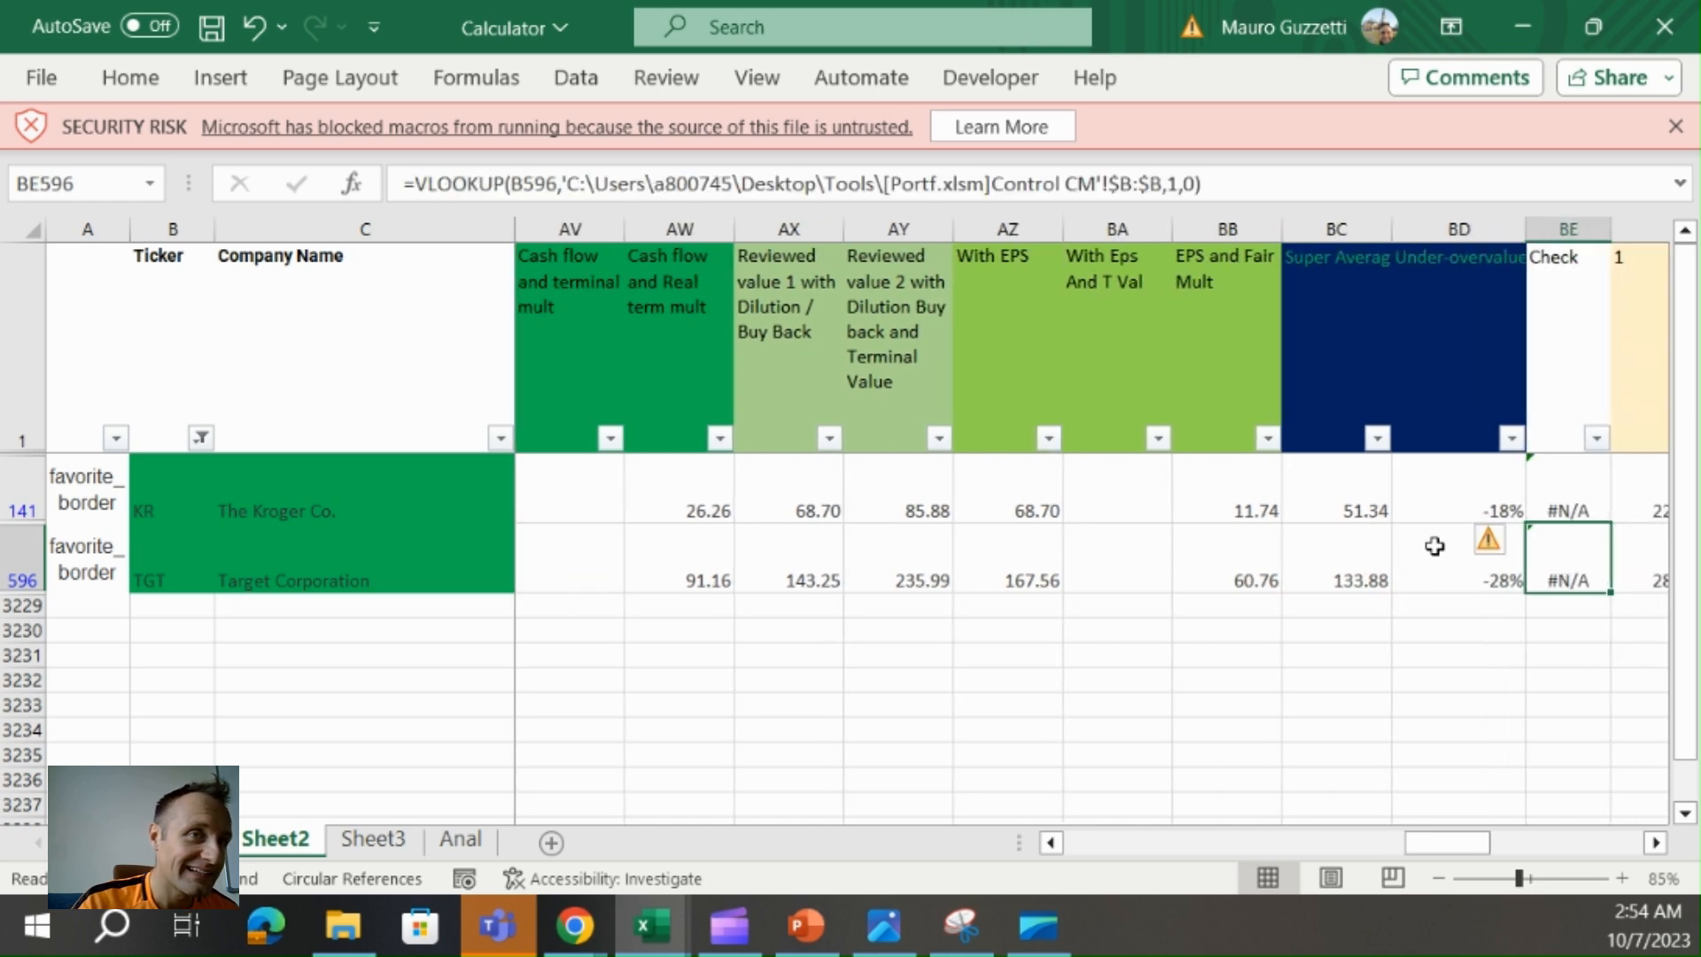
pyautogui.click(1458, 510)
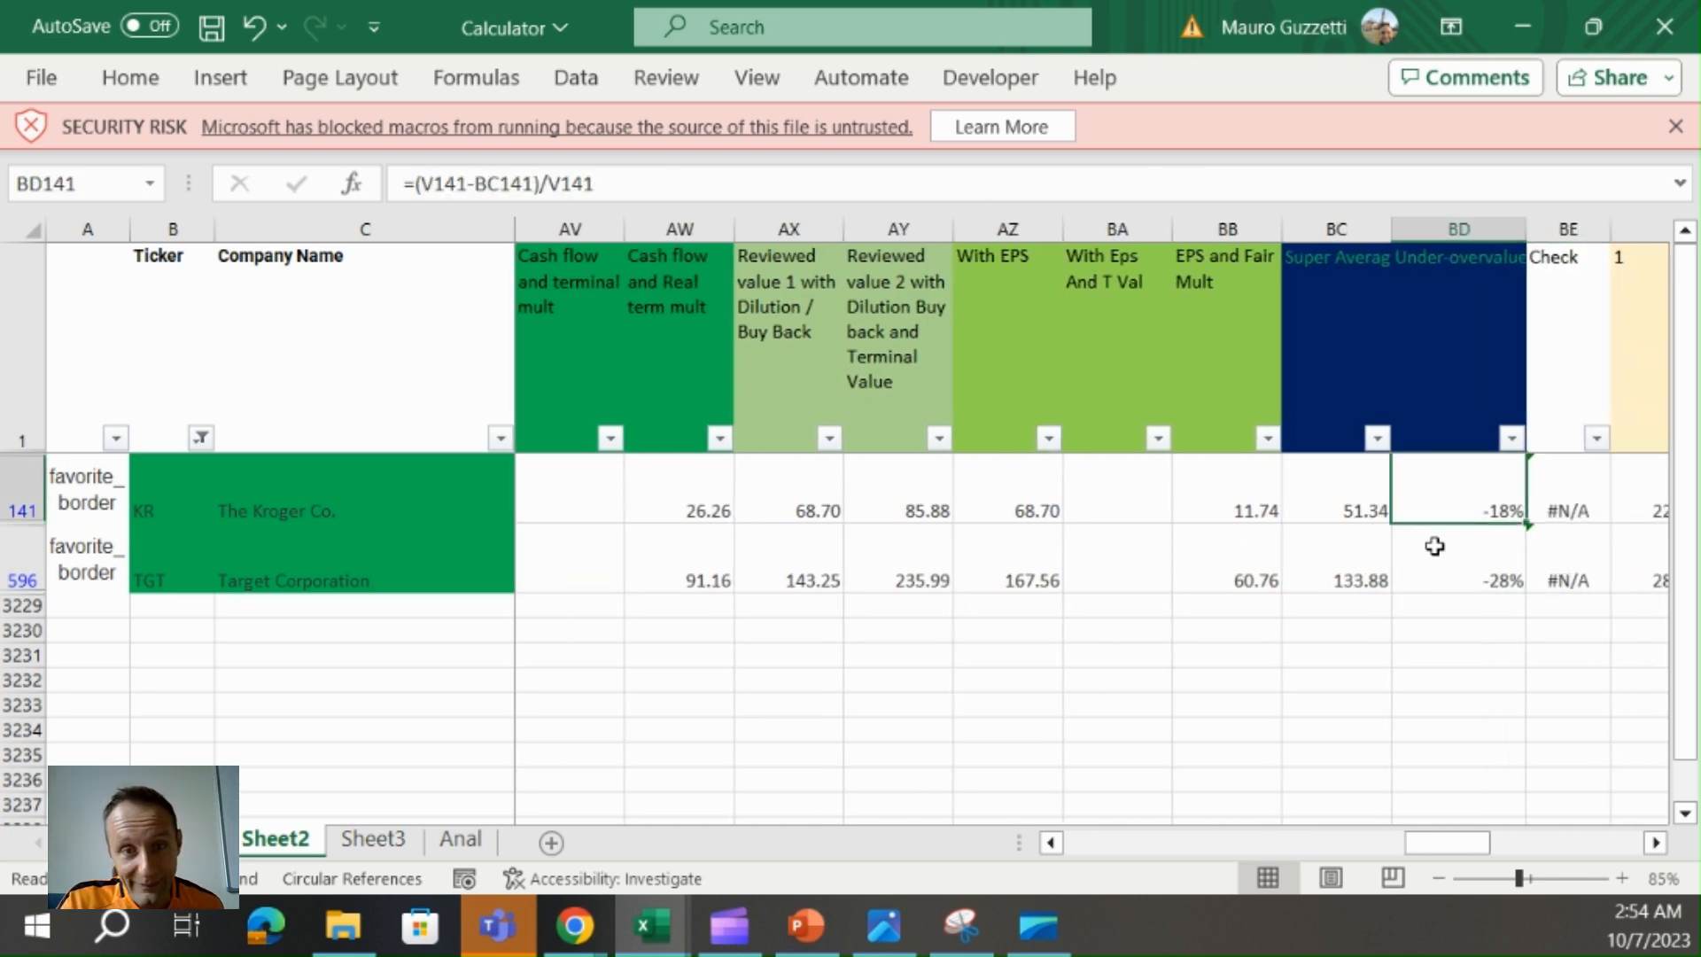
pyautogui.click(1458, 579)
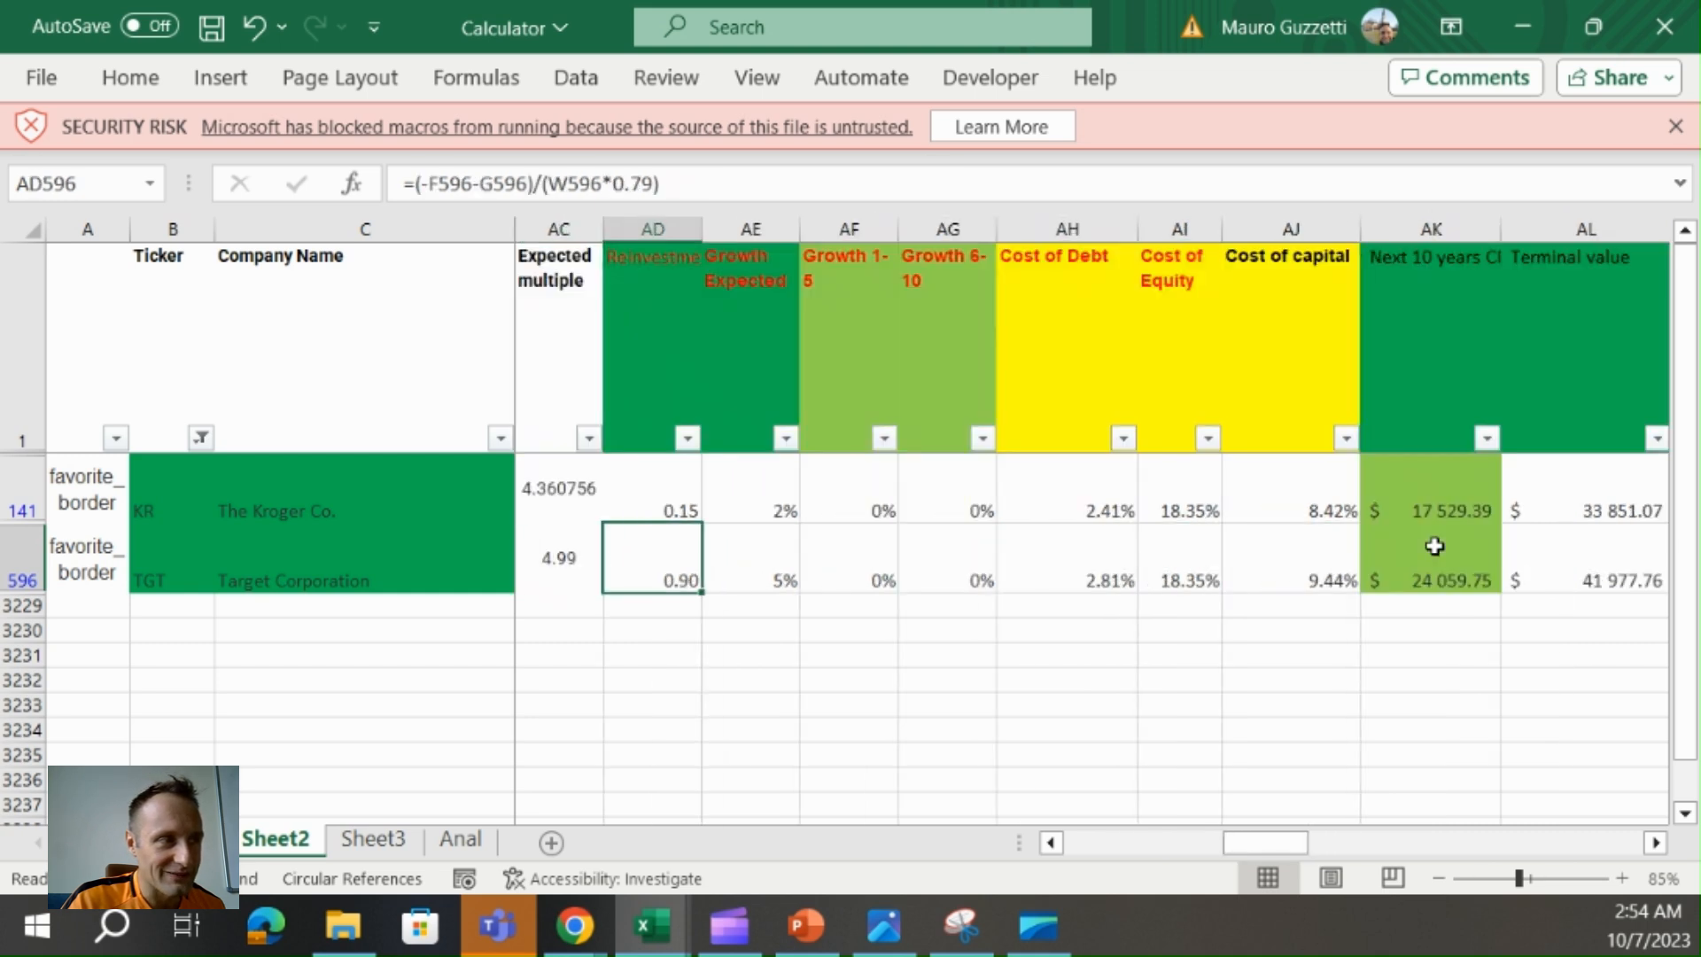
pyautogui.click(750, 510)
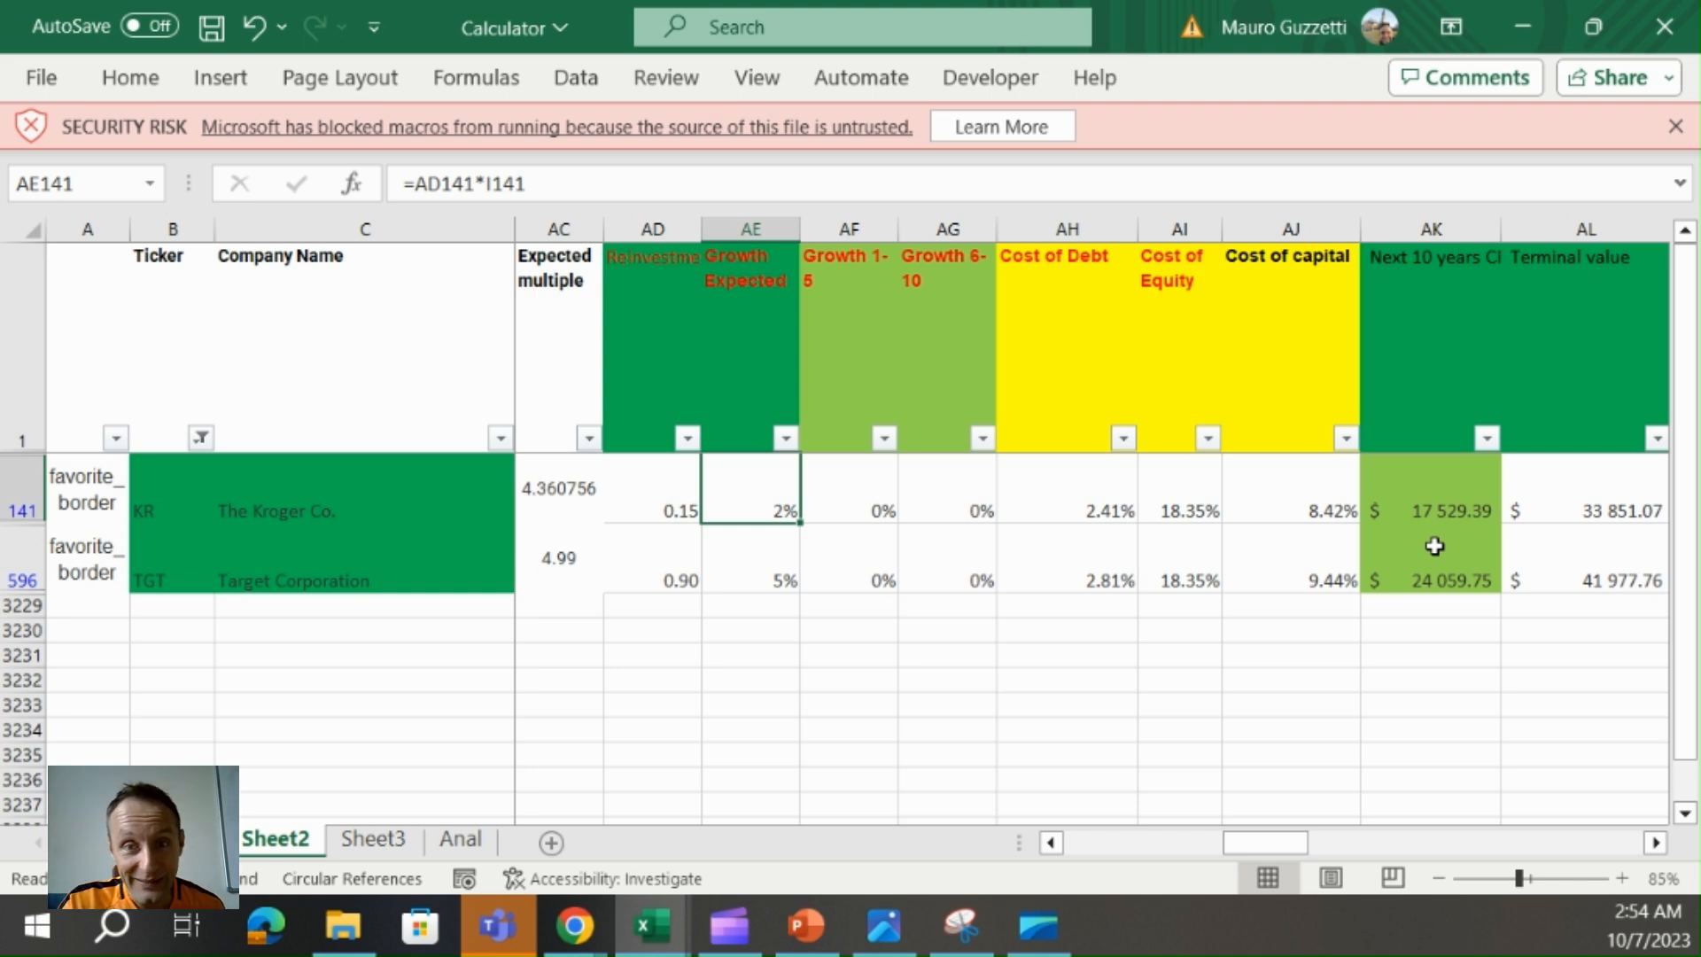
pyautogui.moveTo(800, 512)
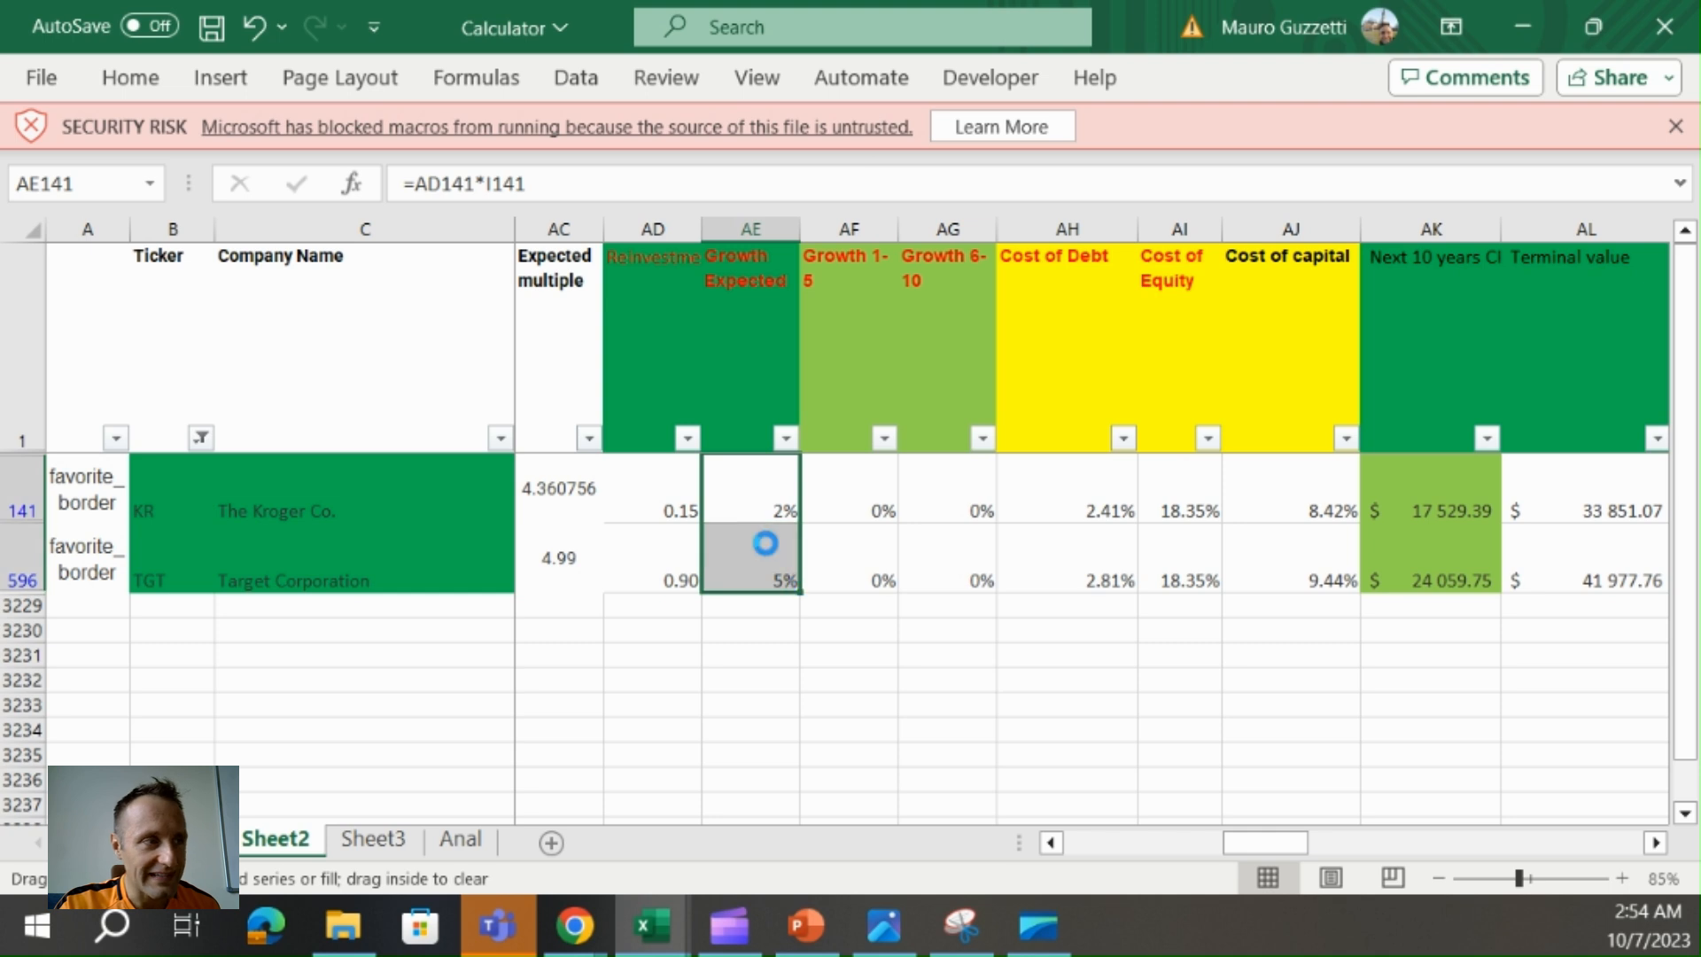
pyautogui.click(748, 542)
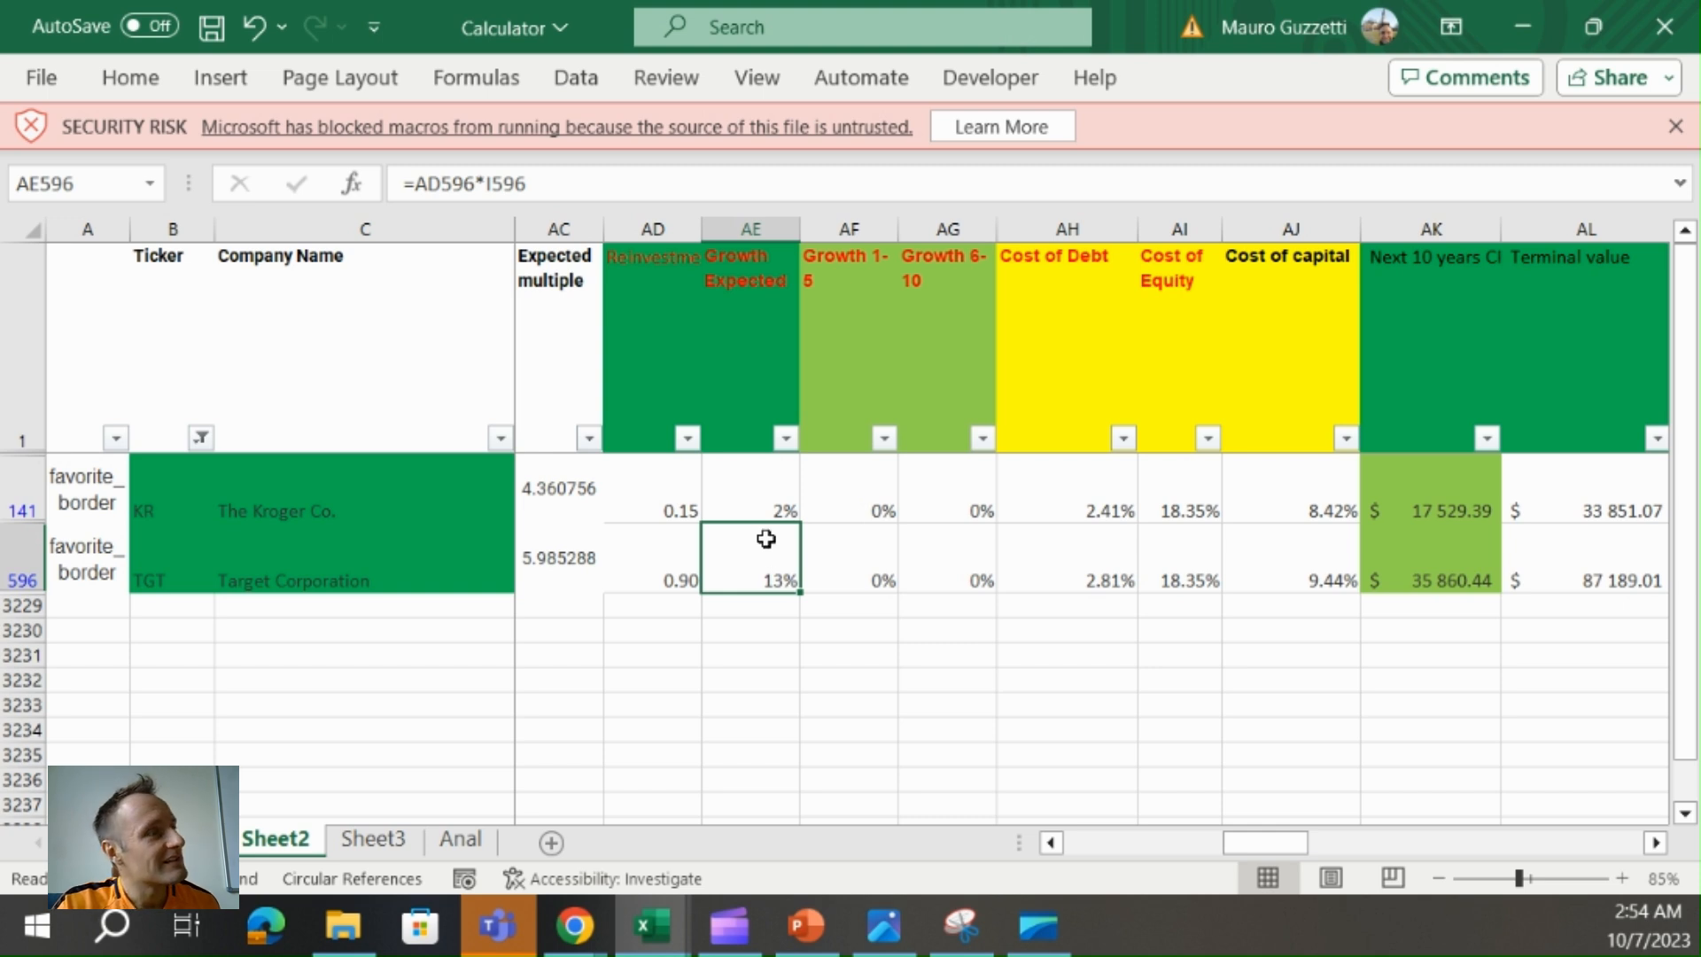
pyautogui.click(751, 496)
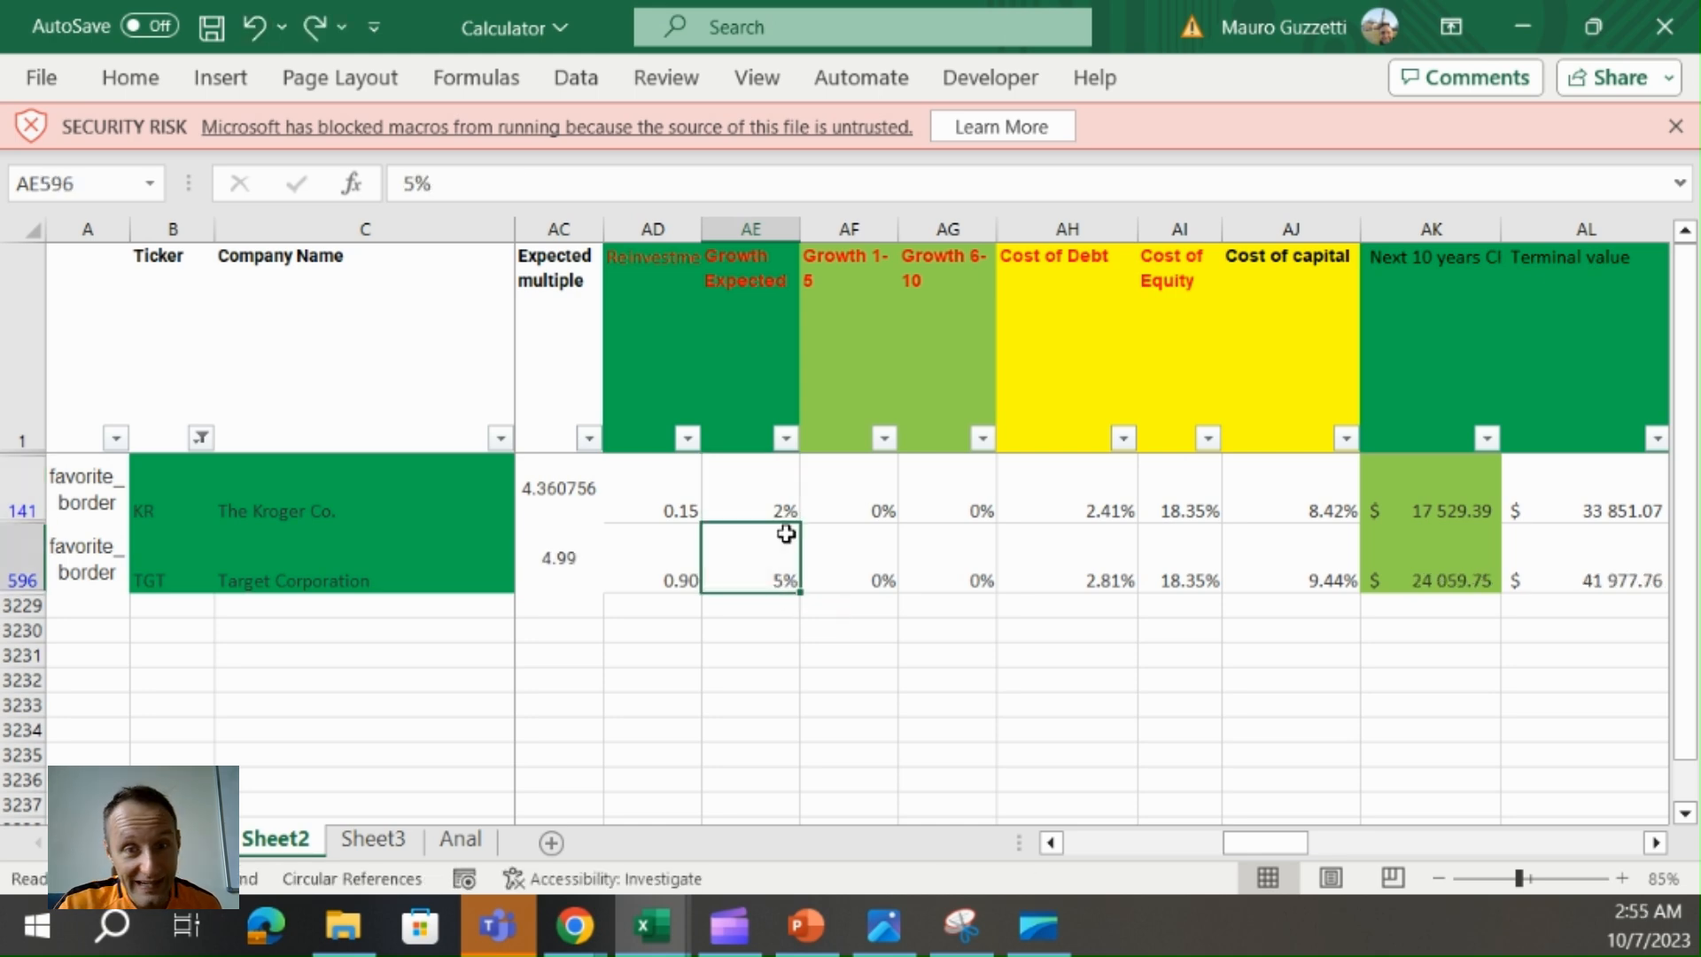
pyautogui.hscroll(-3)
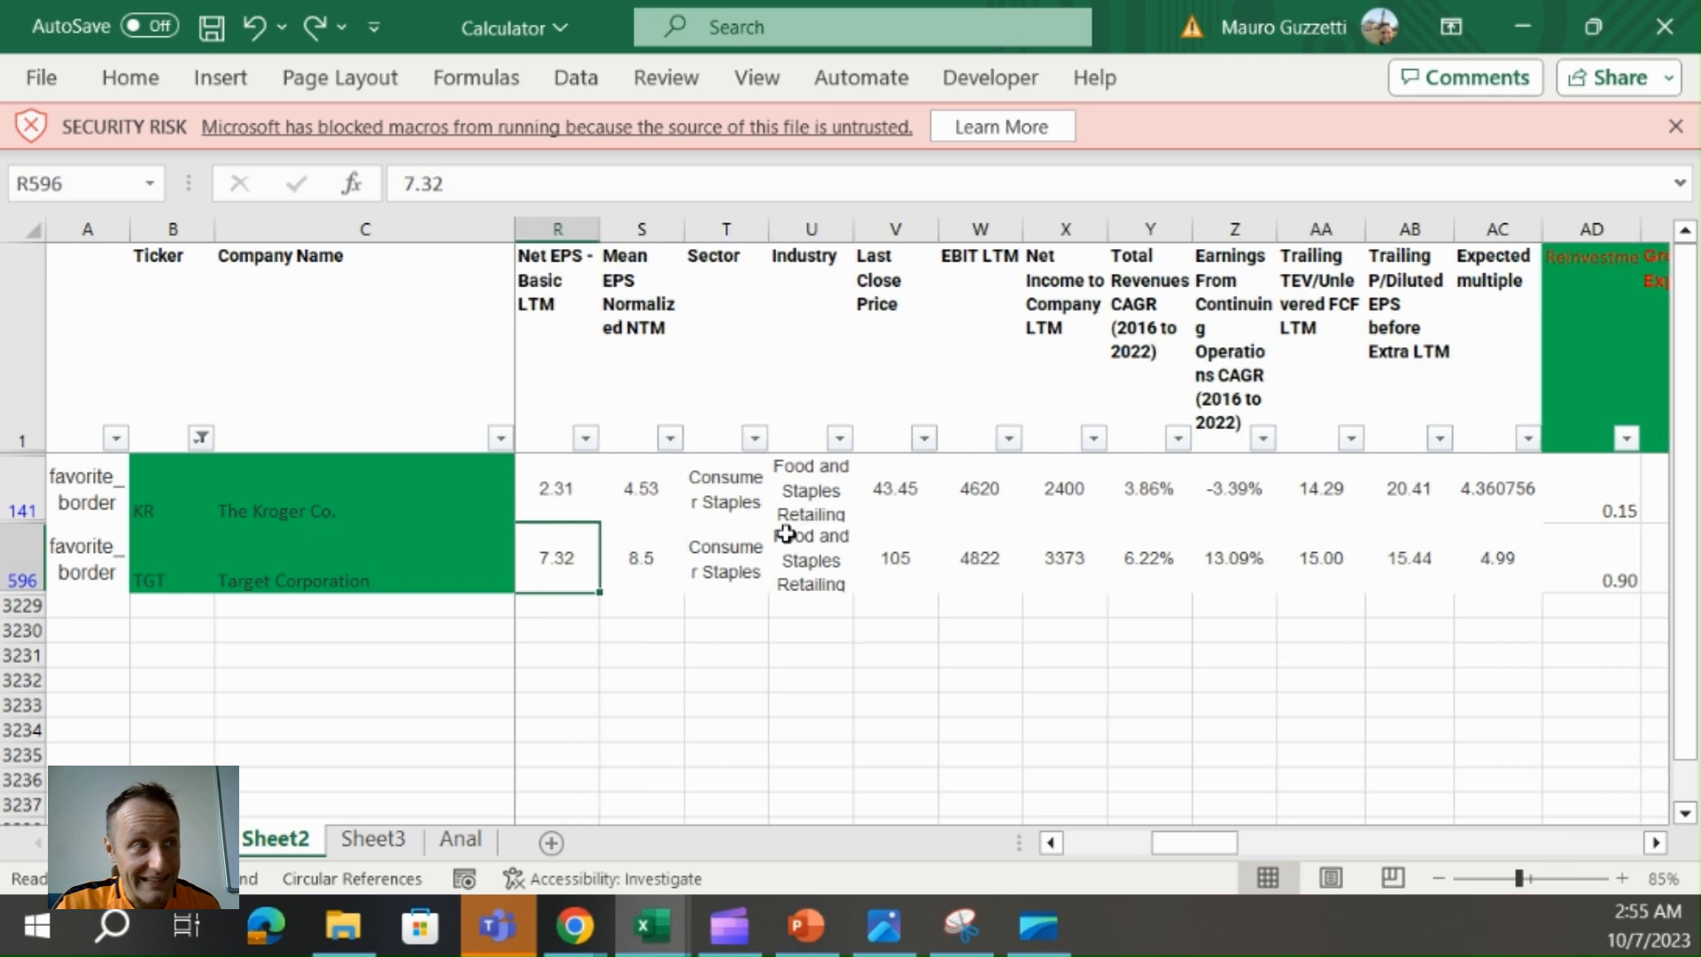
pyautogui.hscroll(-3)
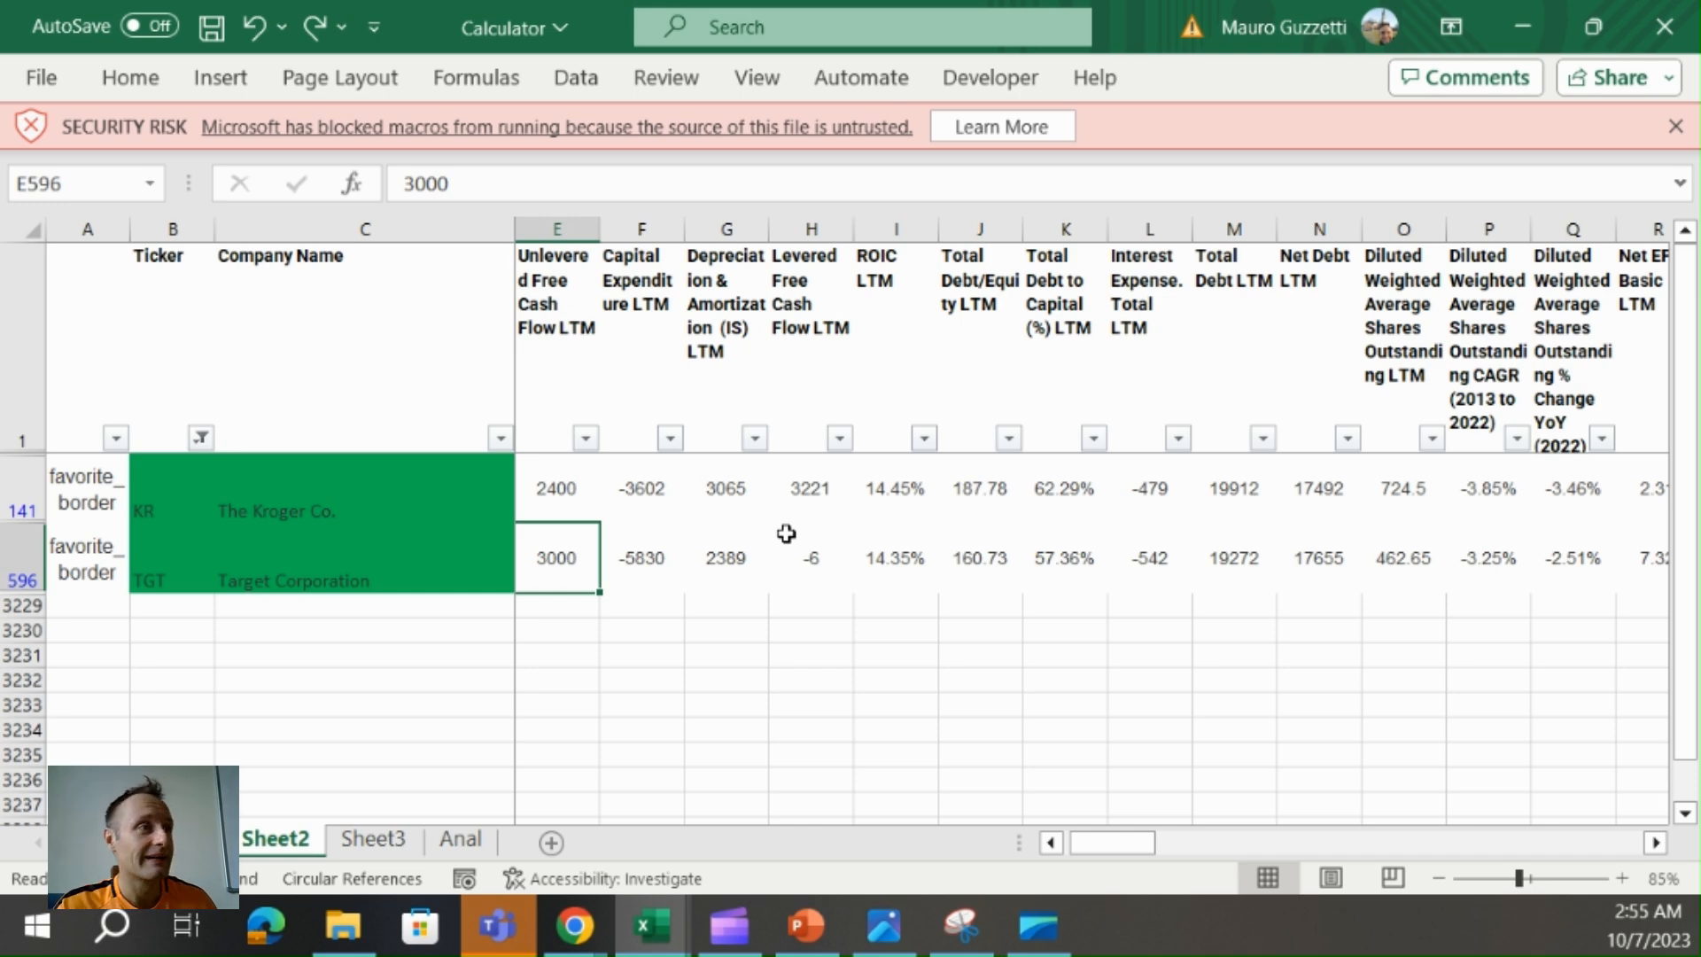
pyautogui.moveTo(788, 542)
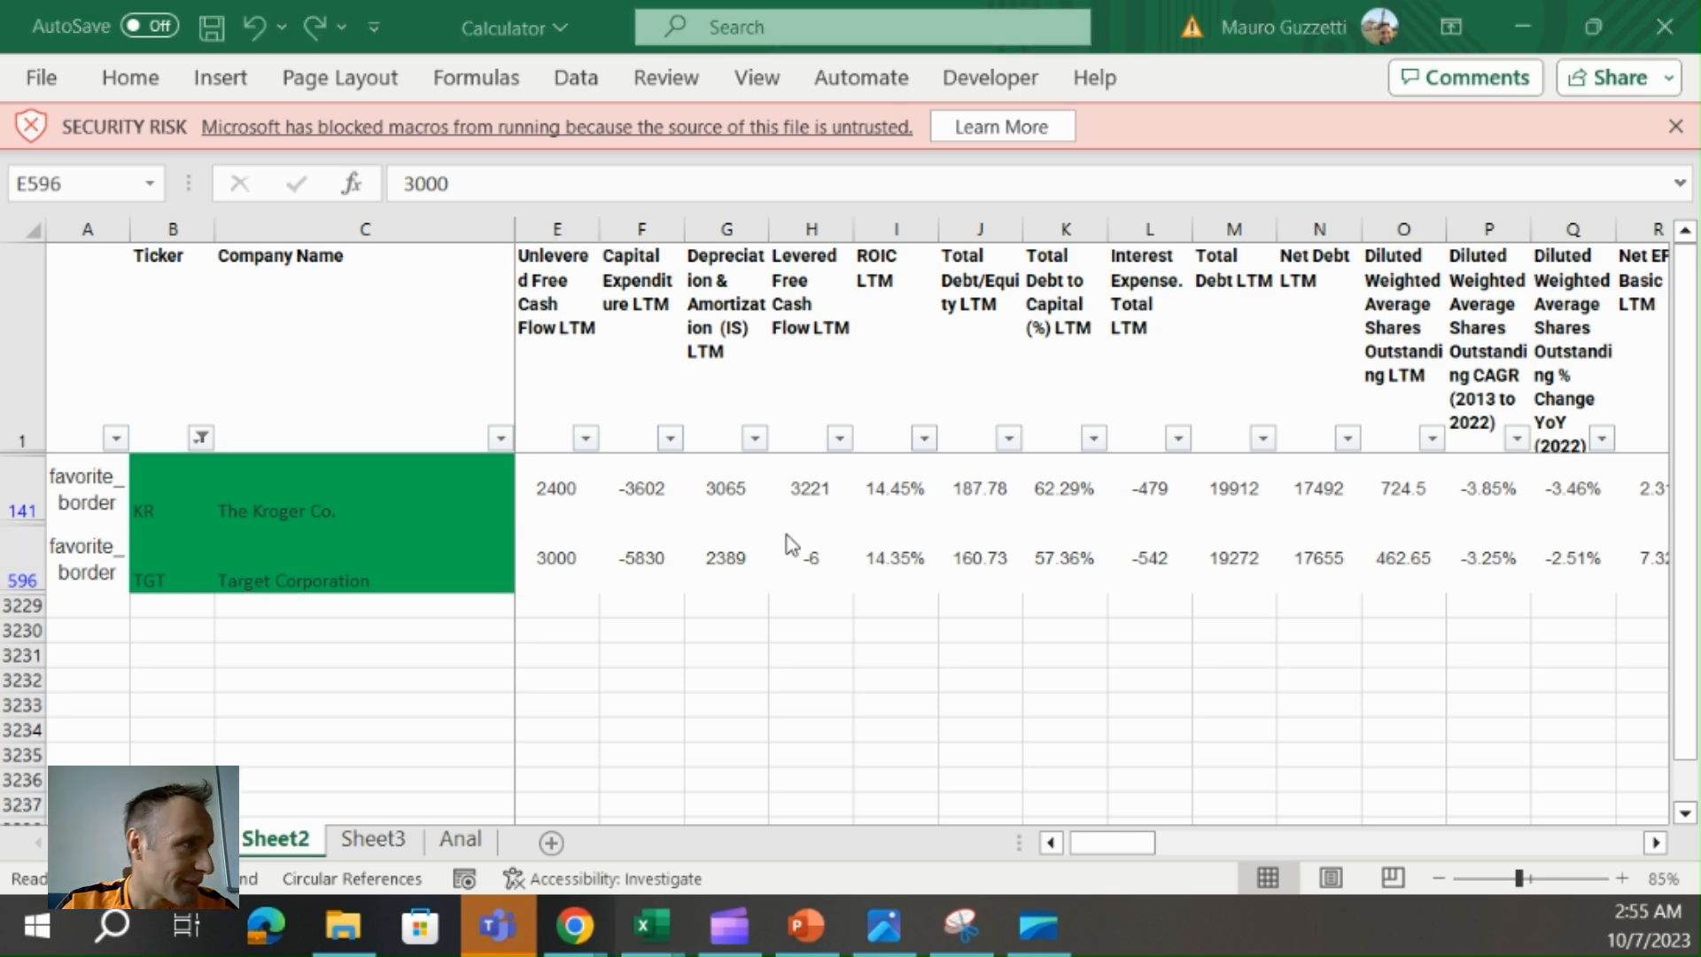
# Bring up the Pivot-on-T2 insider-sales pivot beside the captured pivot screenshot in Snipping Tool.
pyautogui.click(402, 838)
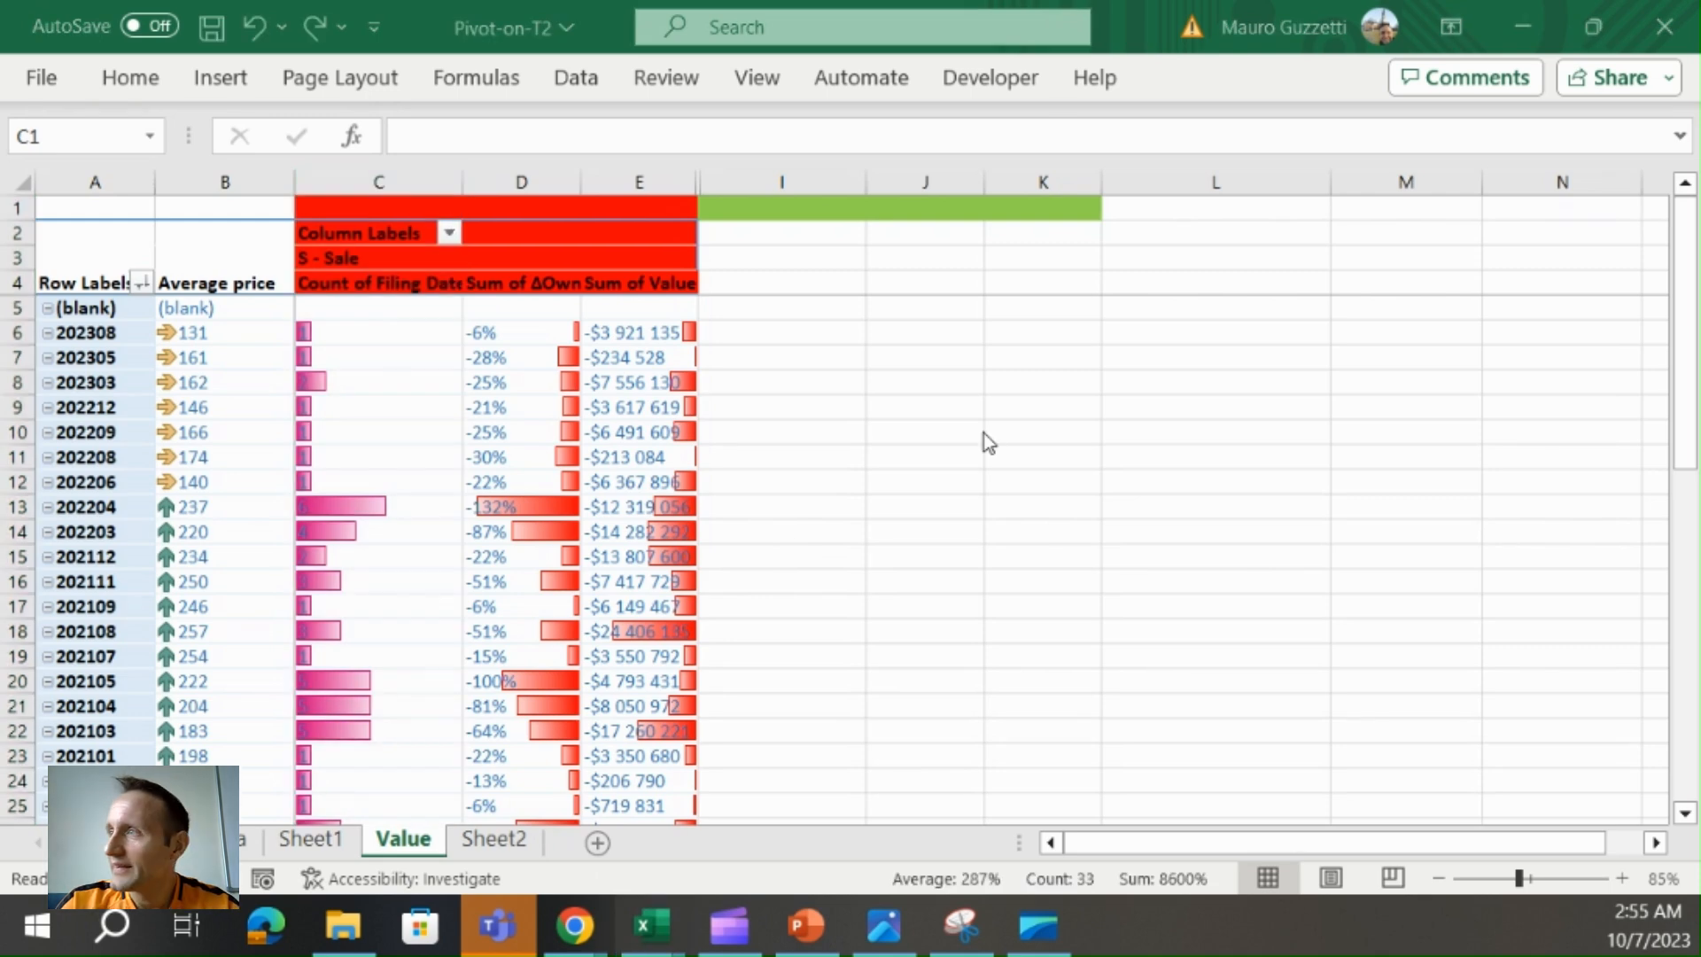
pyautogui.click(958, 925)
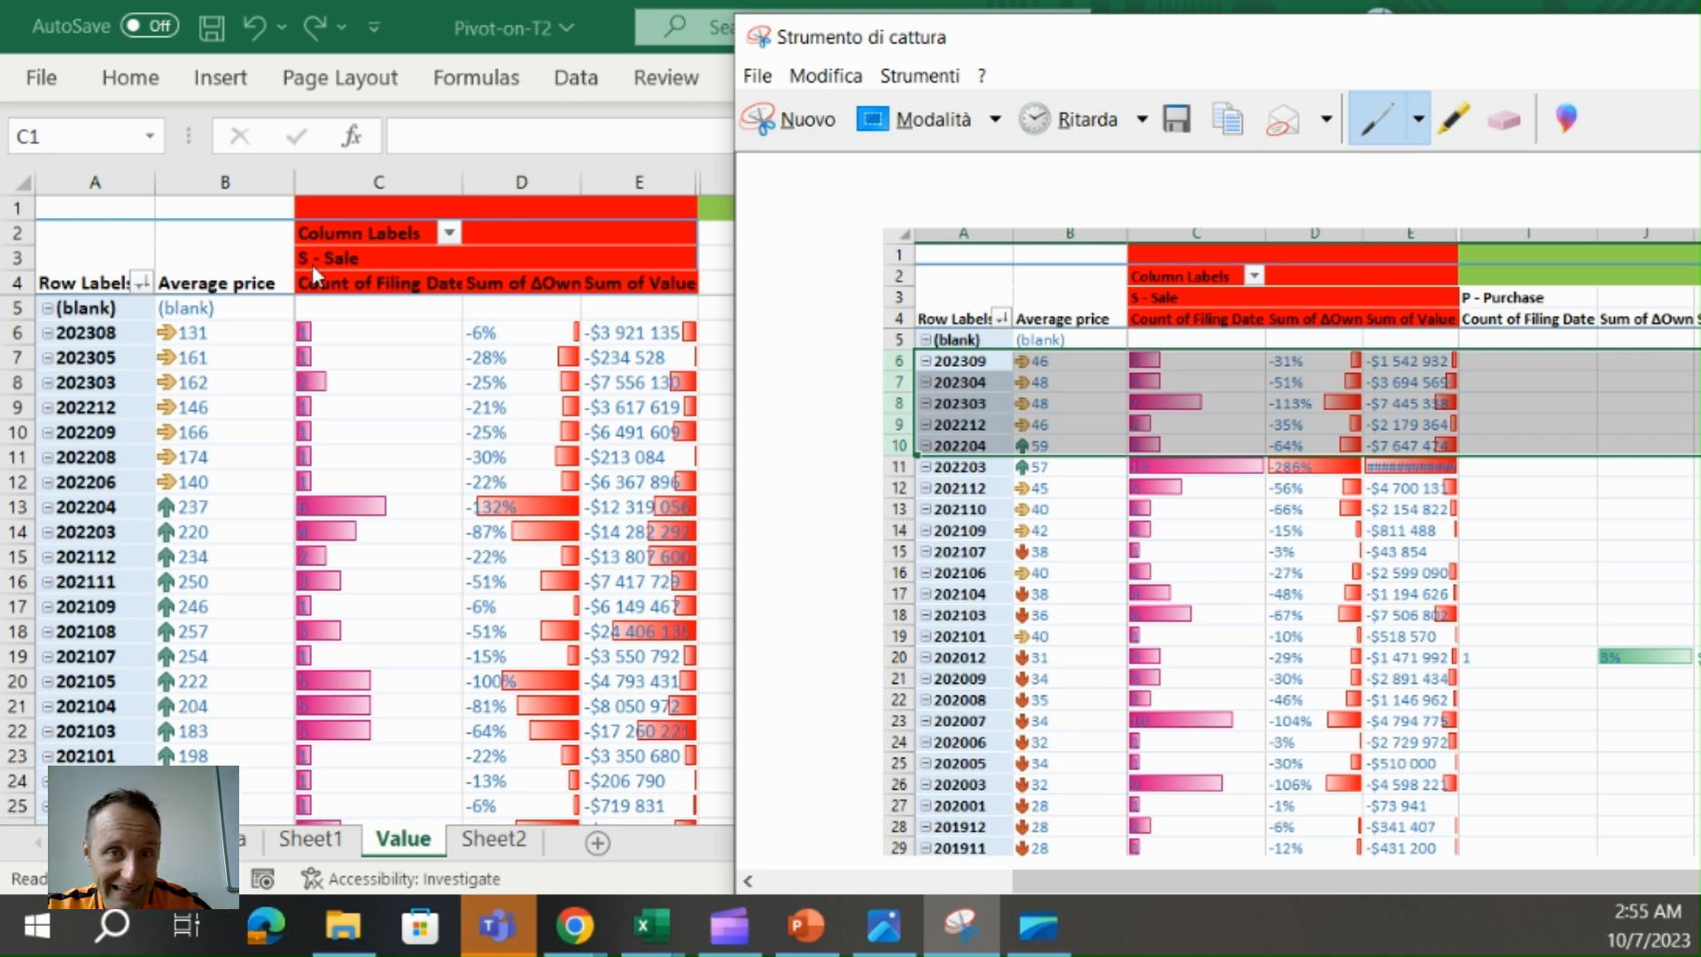
pyautogui.moveTo(591, 379)
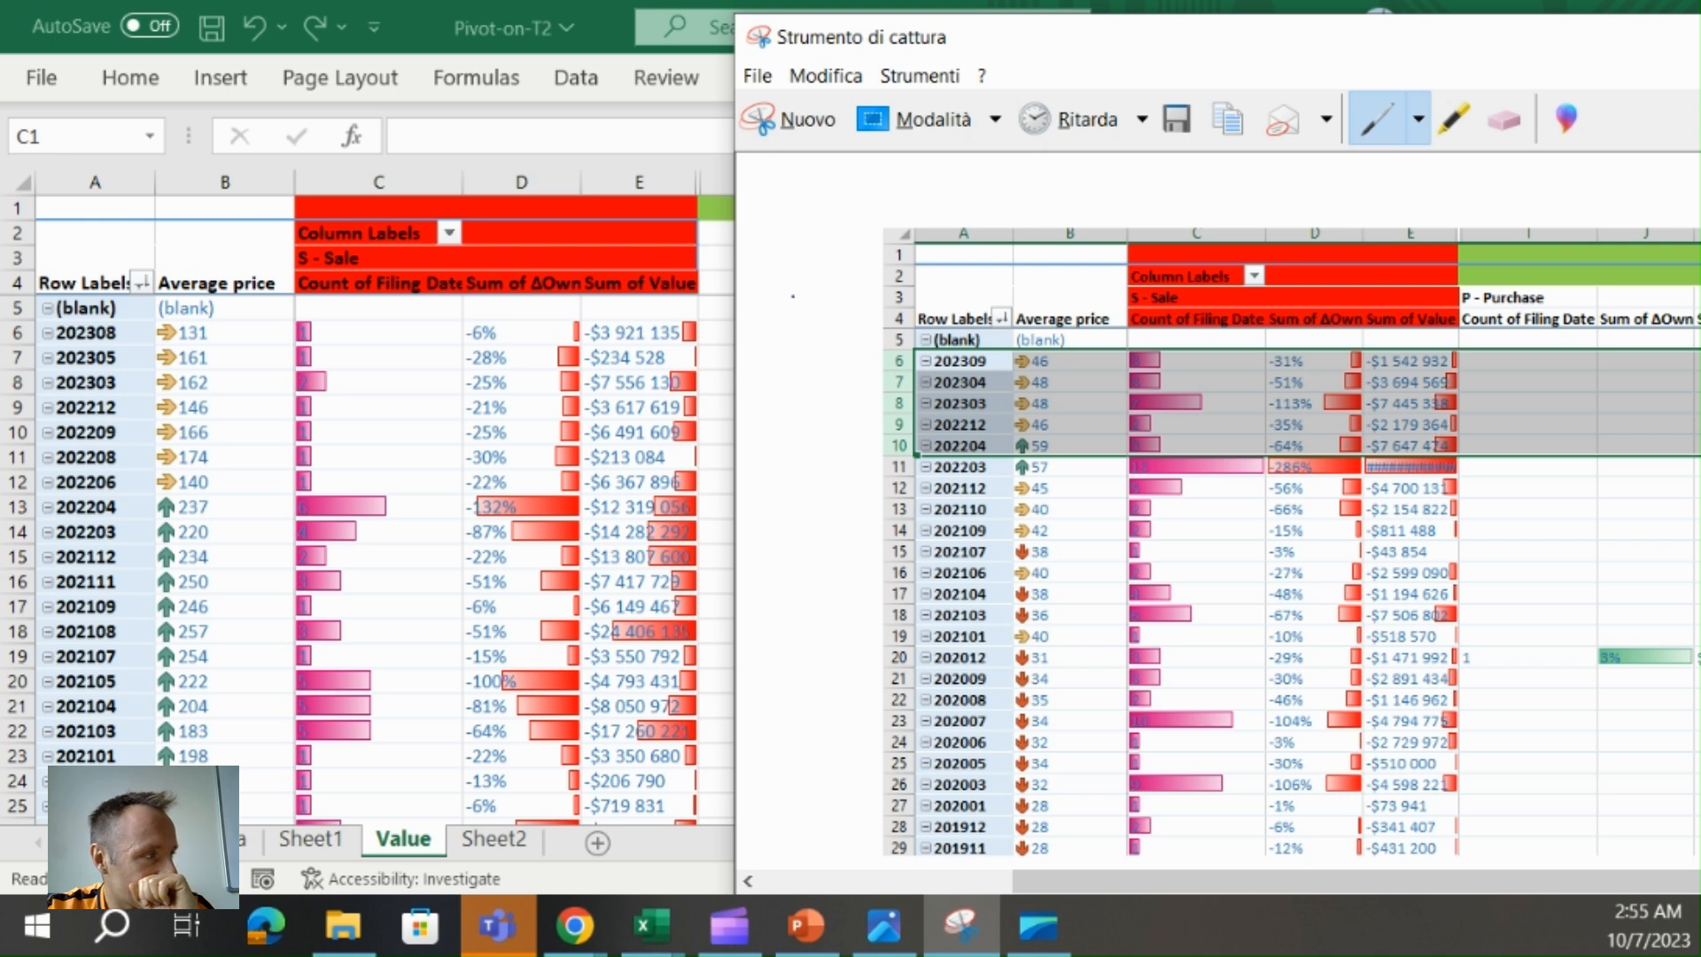
pyautogui.moveTo(516, 462)
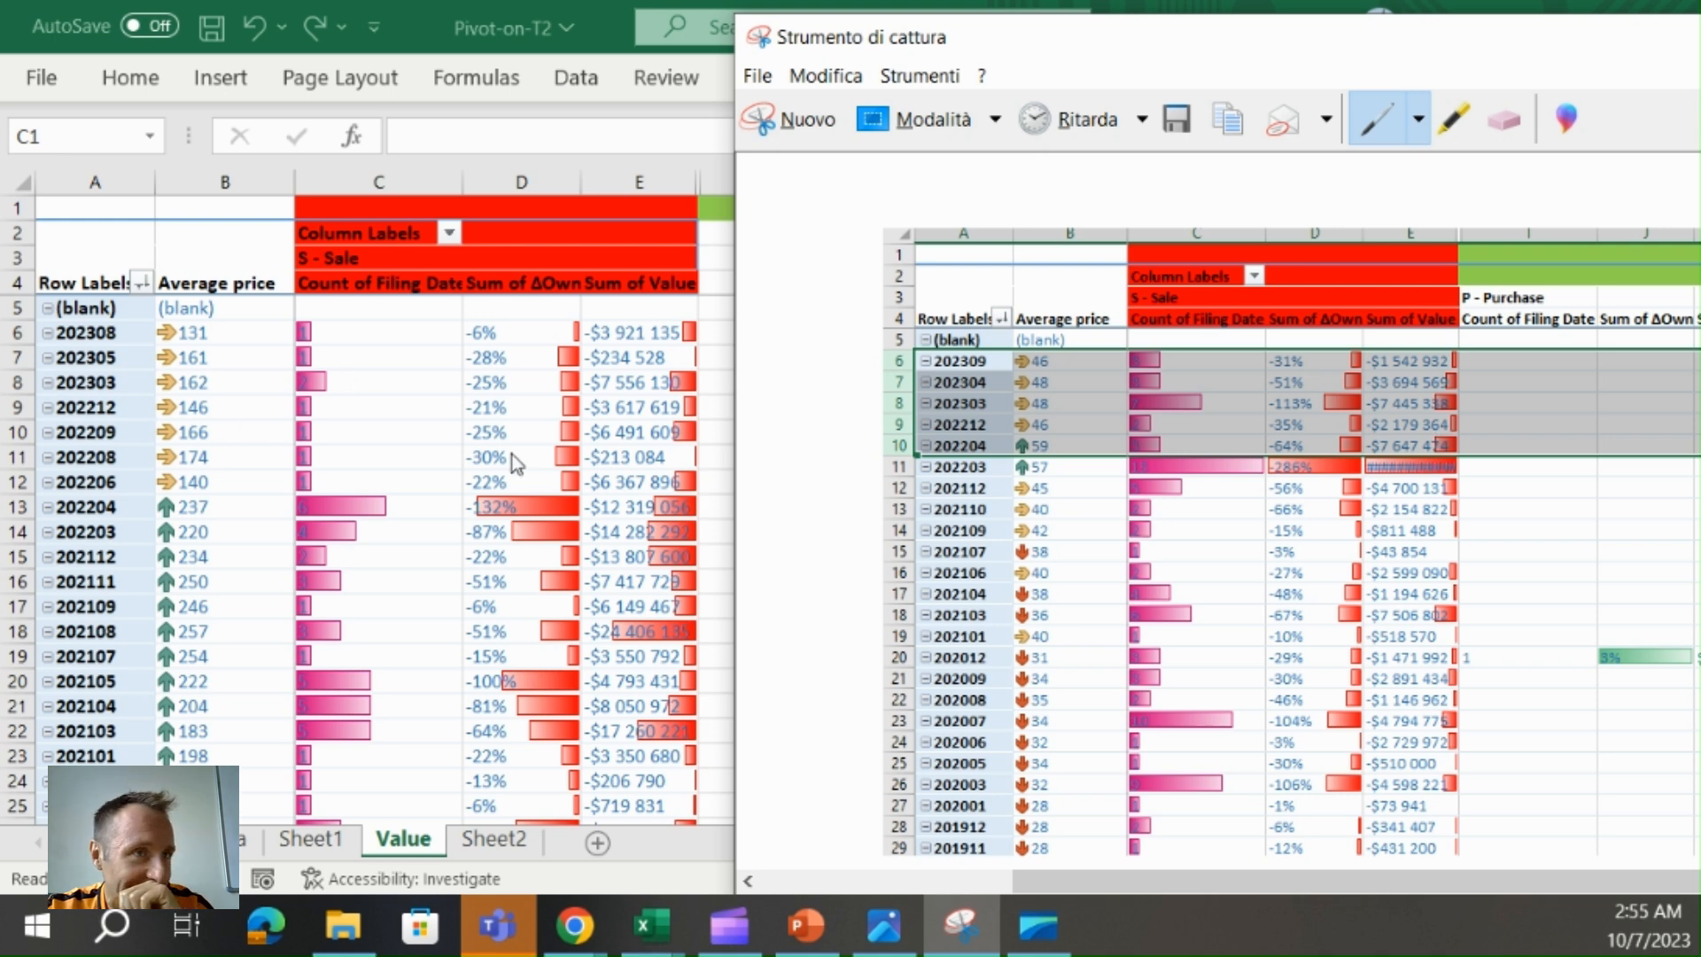
pyautogui.moveTo(536, 349)
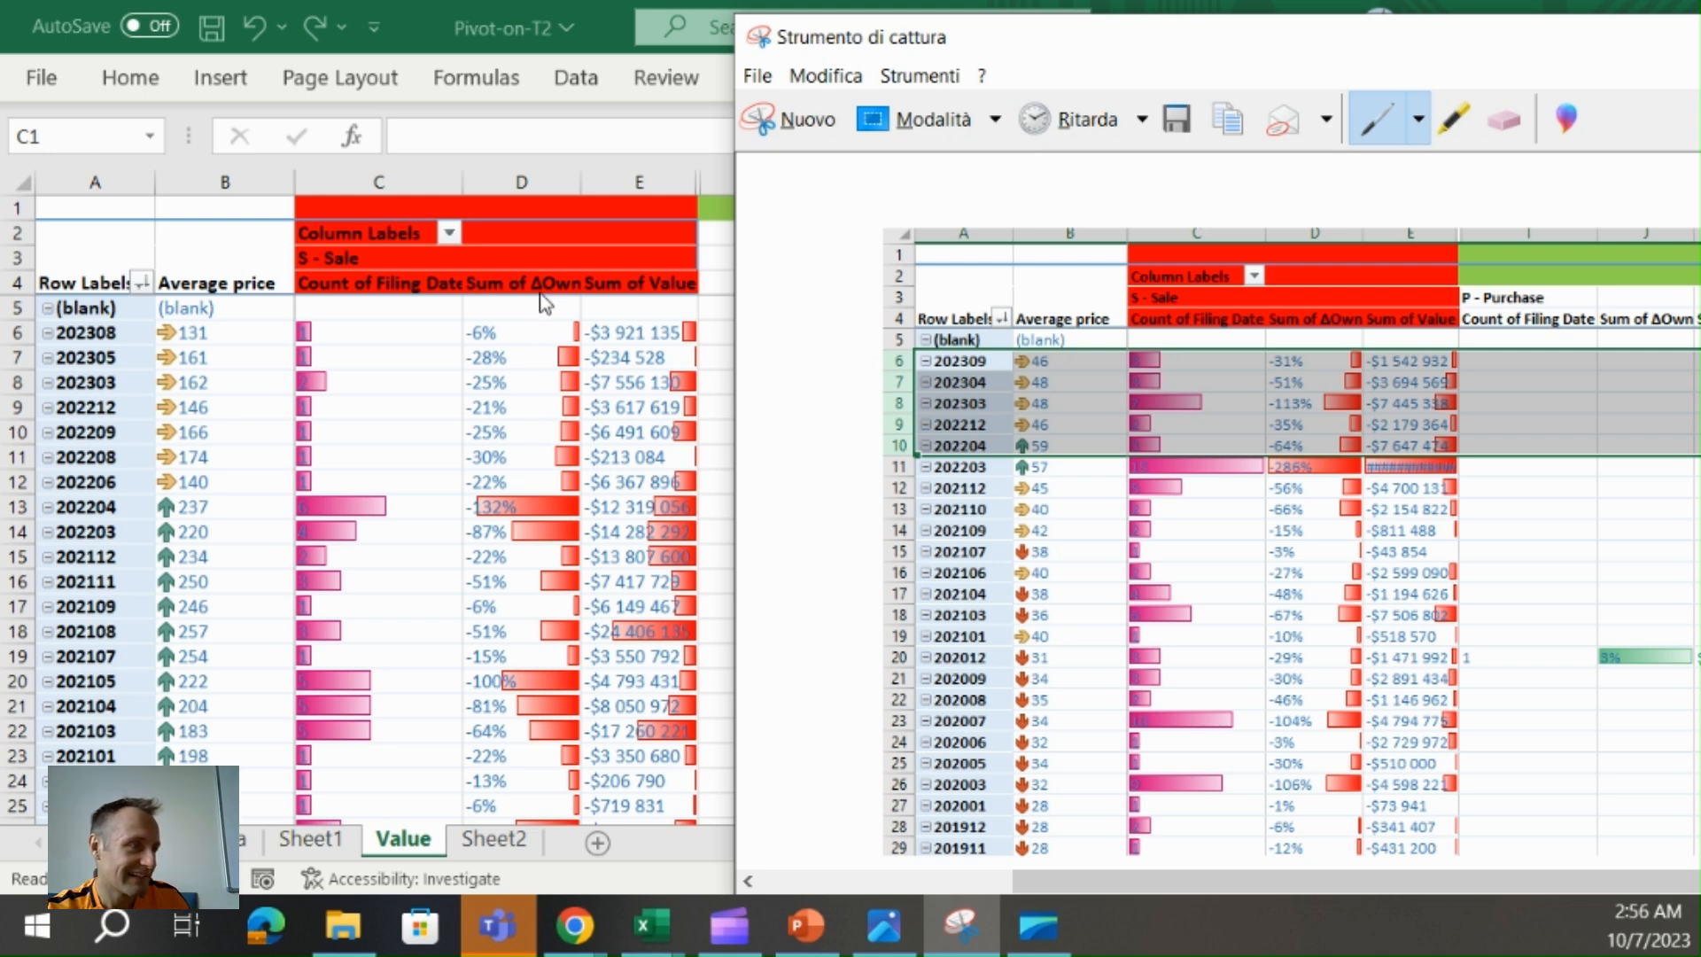
pyautogui.moveTo(515, 383)
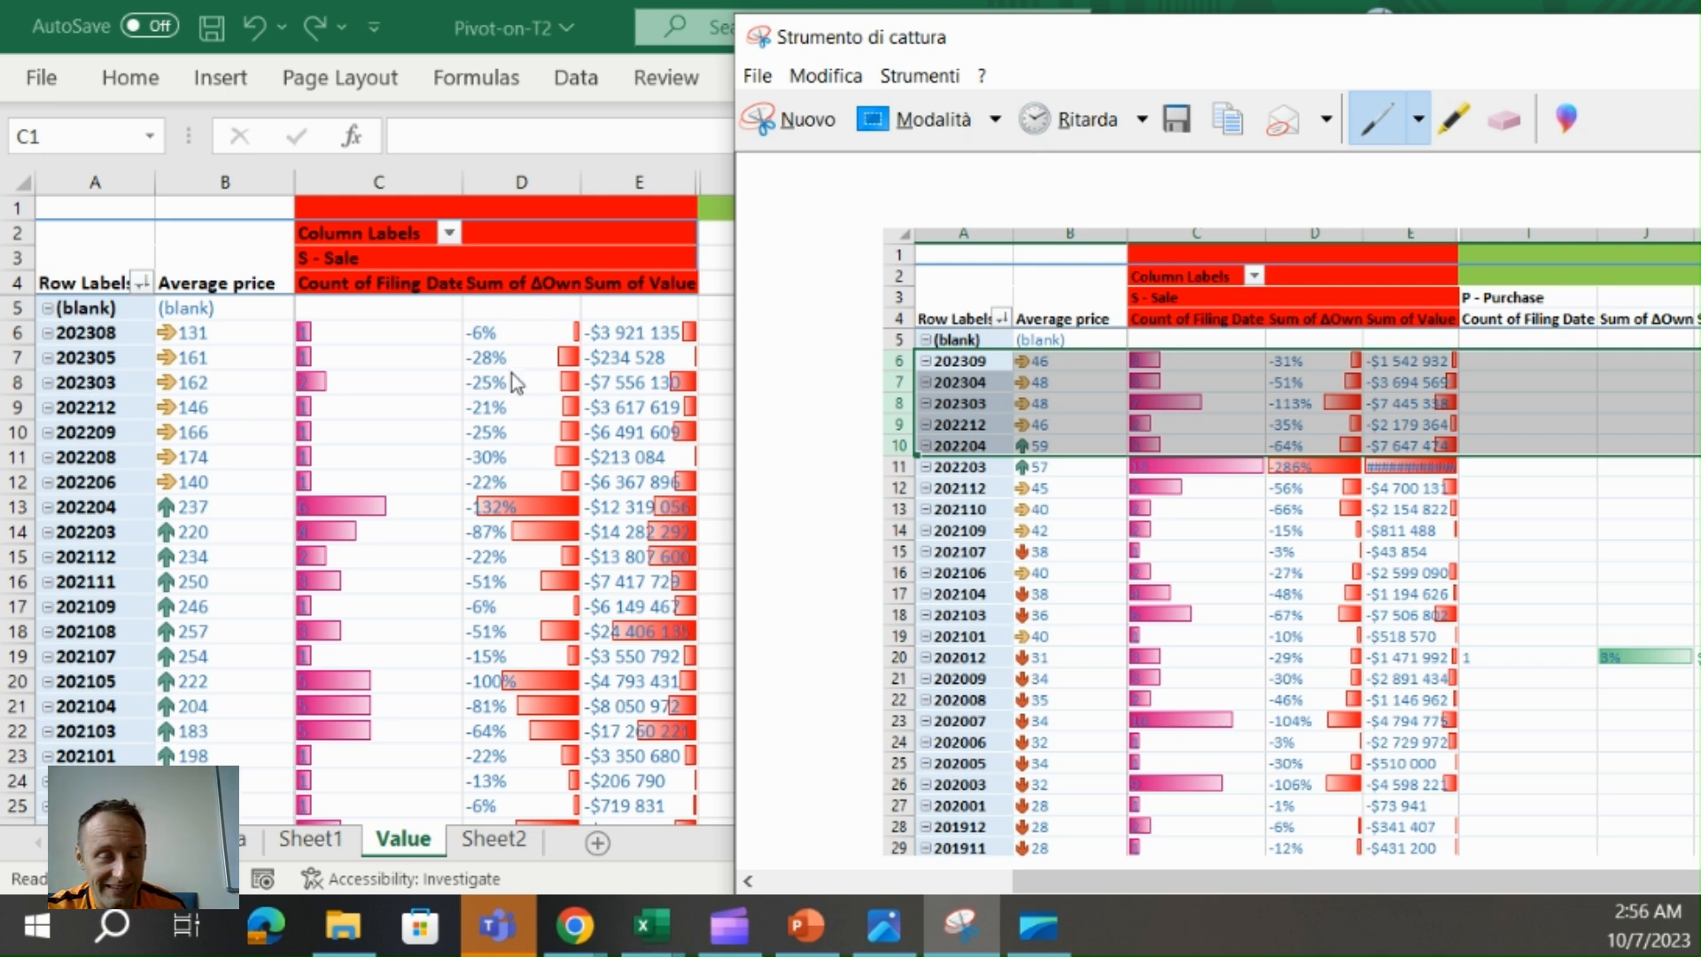
pyautogui.moveTo(512, 464)
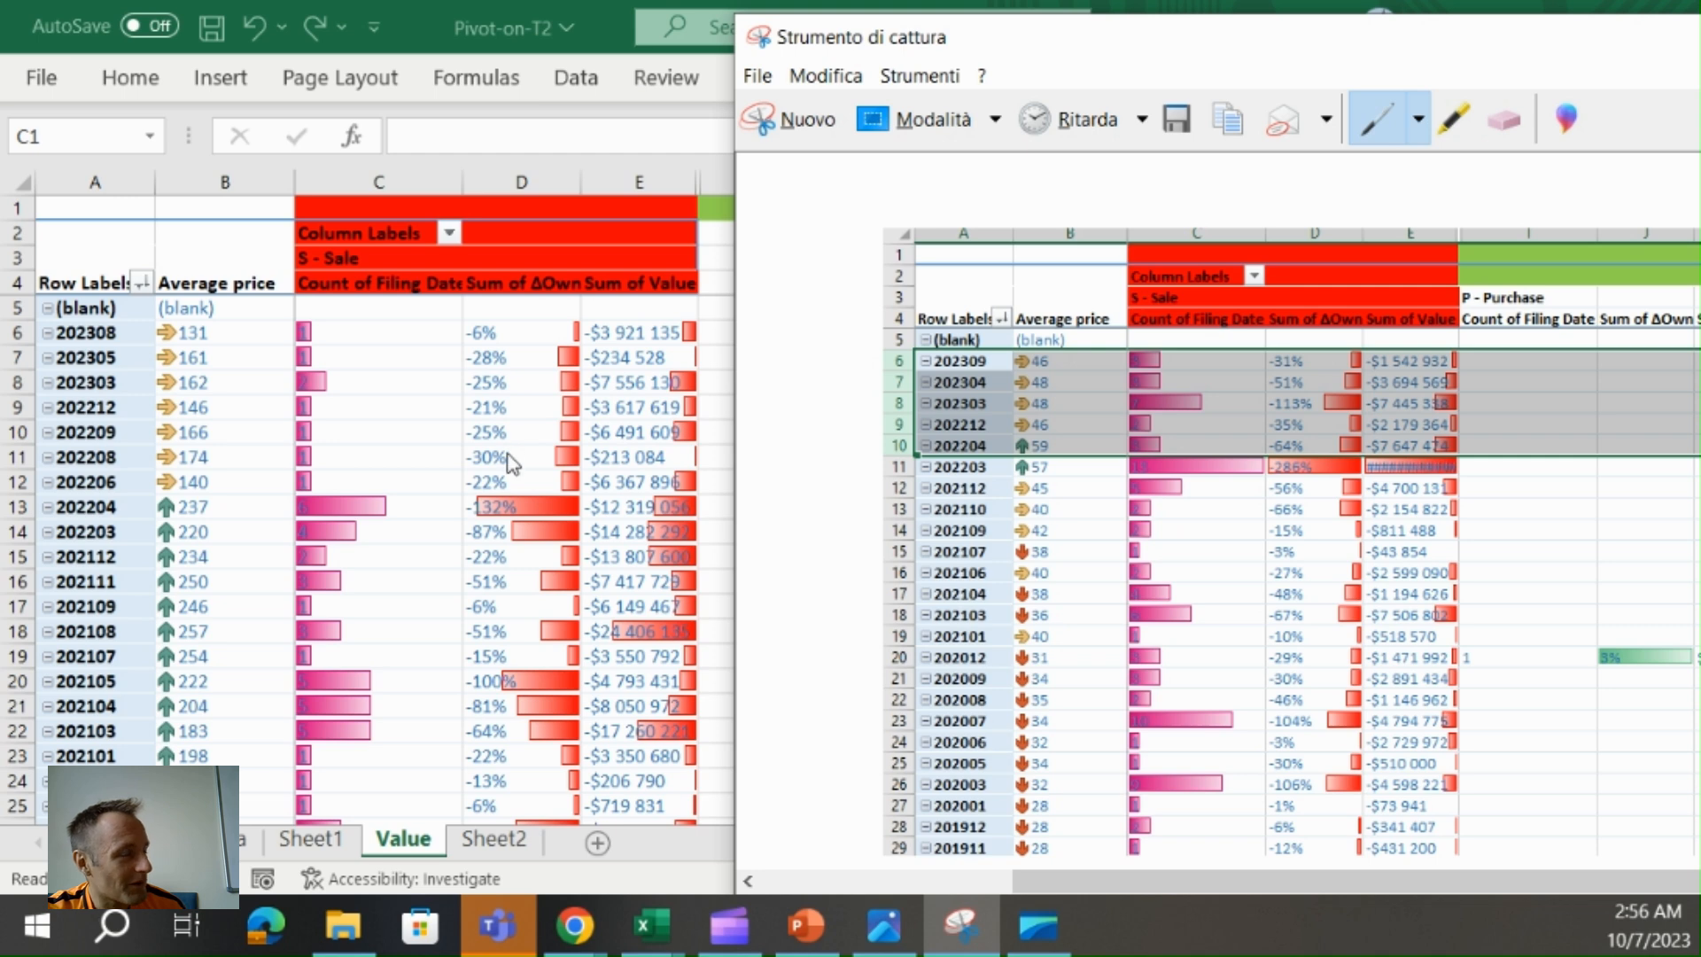
pyautogui.moveTo(501, 340)
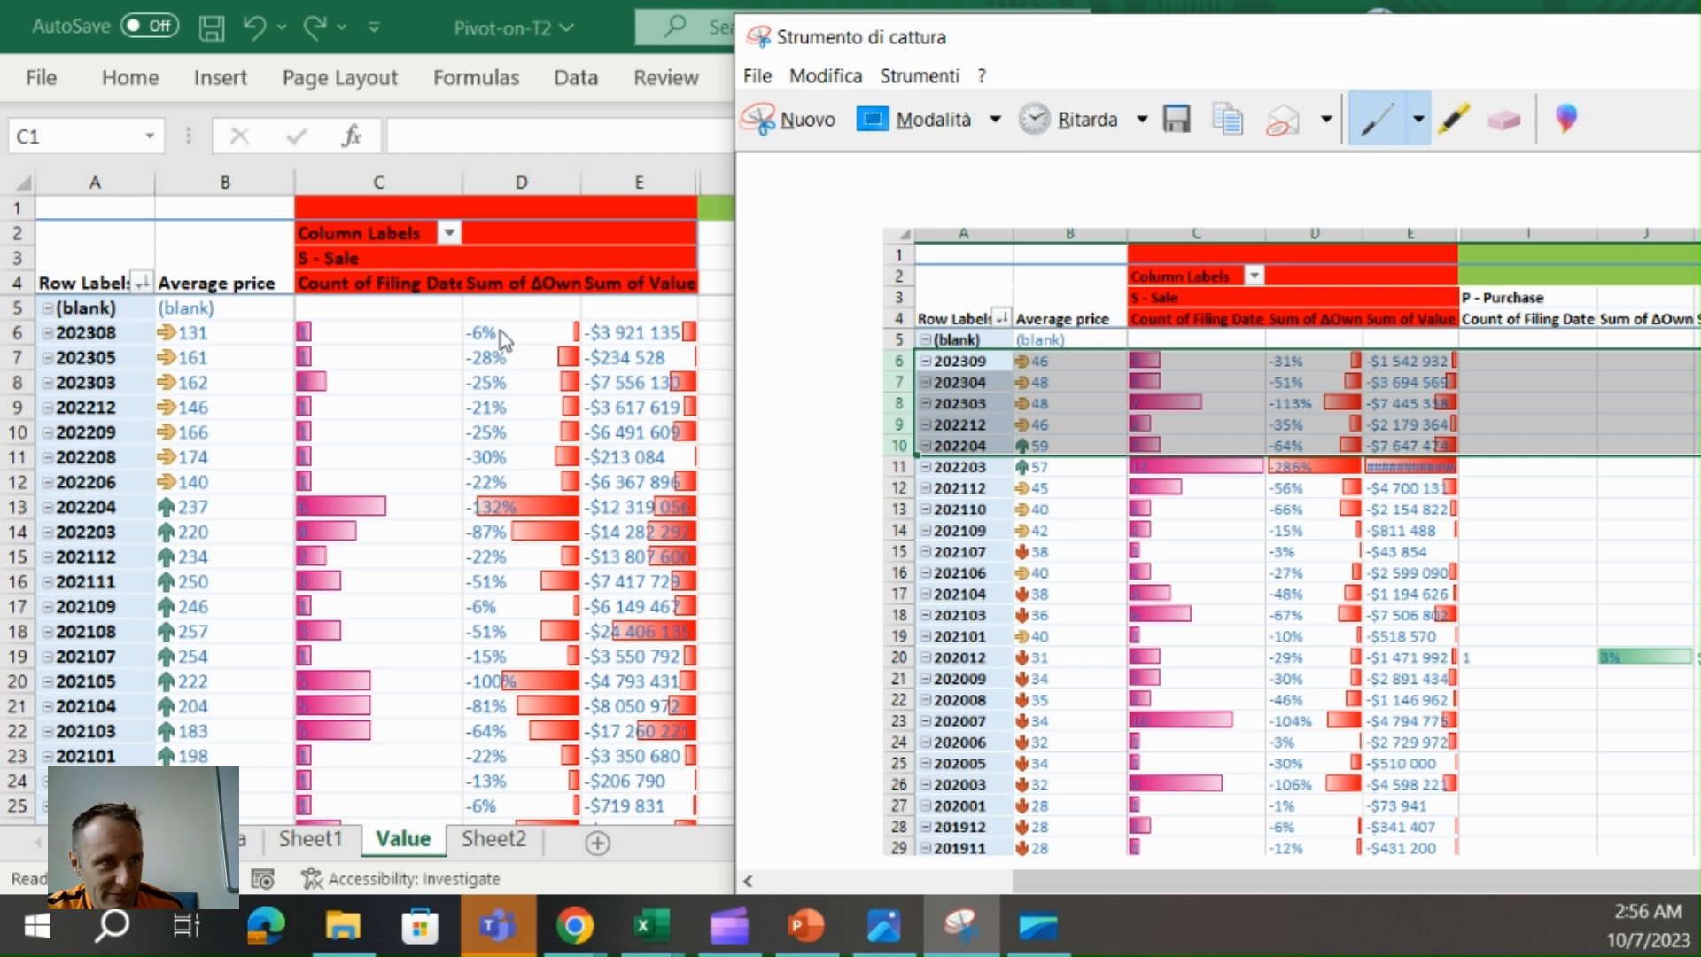
pyautogui.moveTo(501, 349)
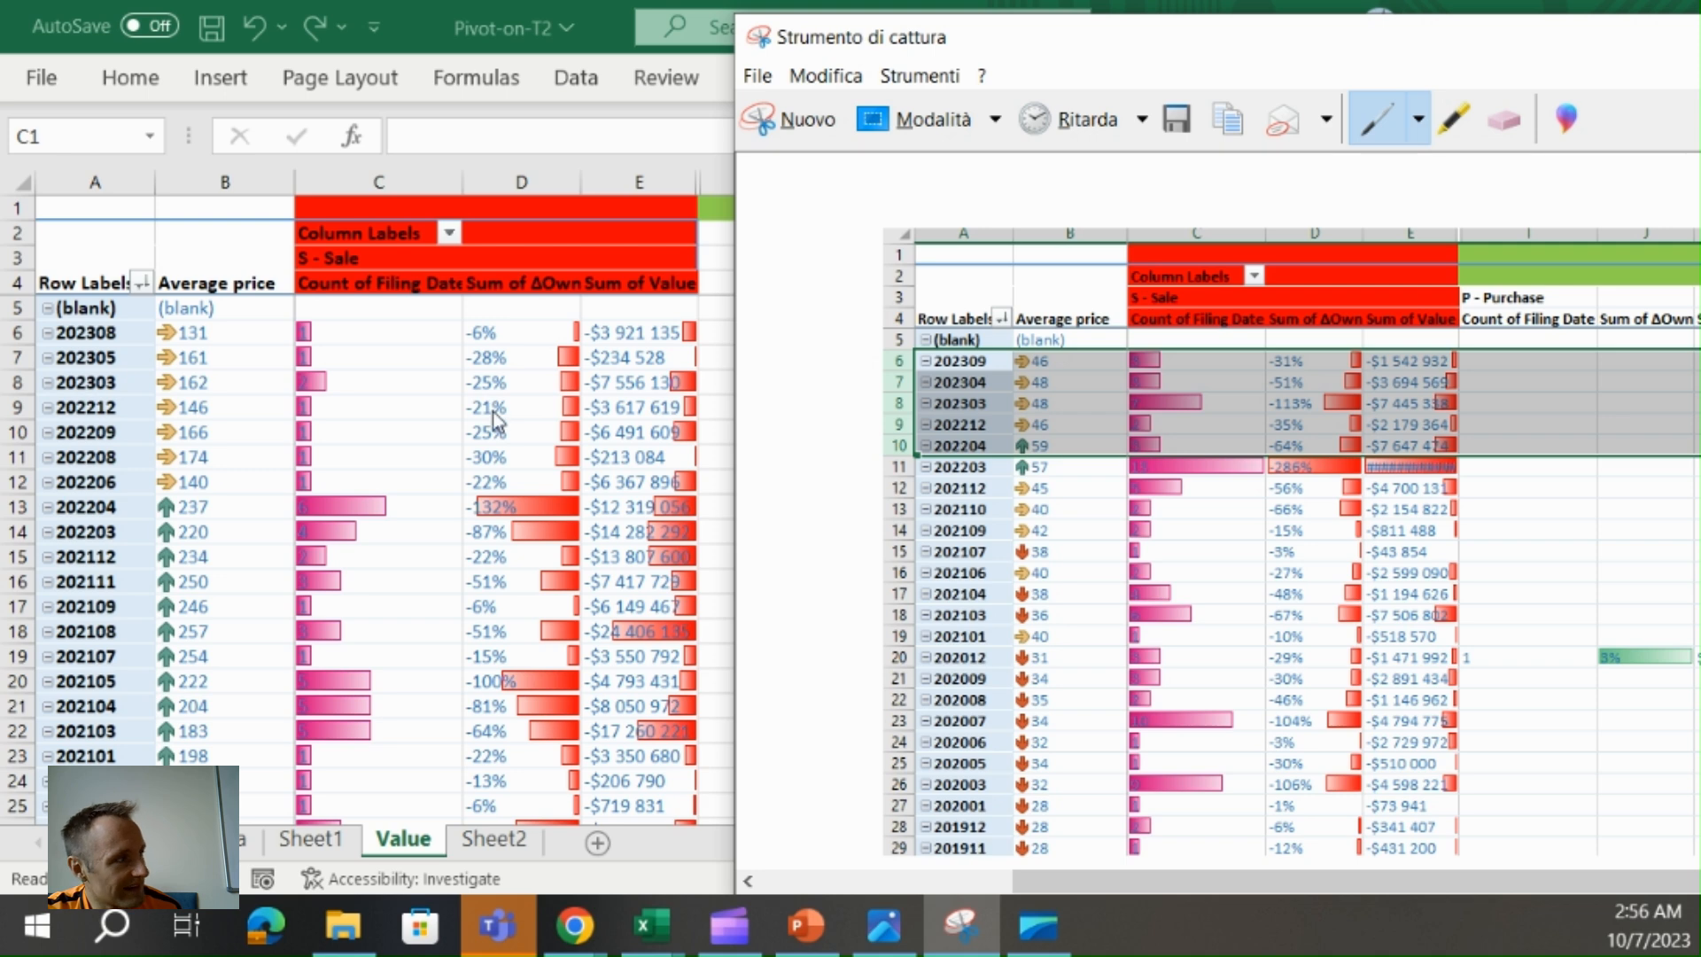
pyautogui.moveTo(494, 432)
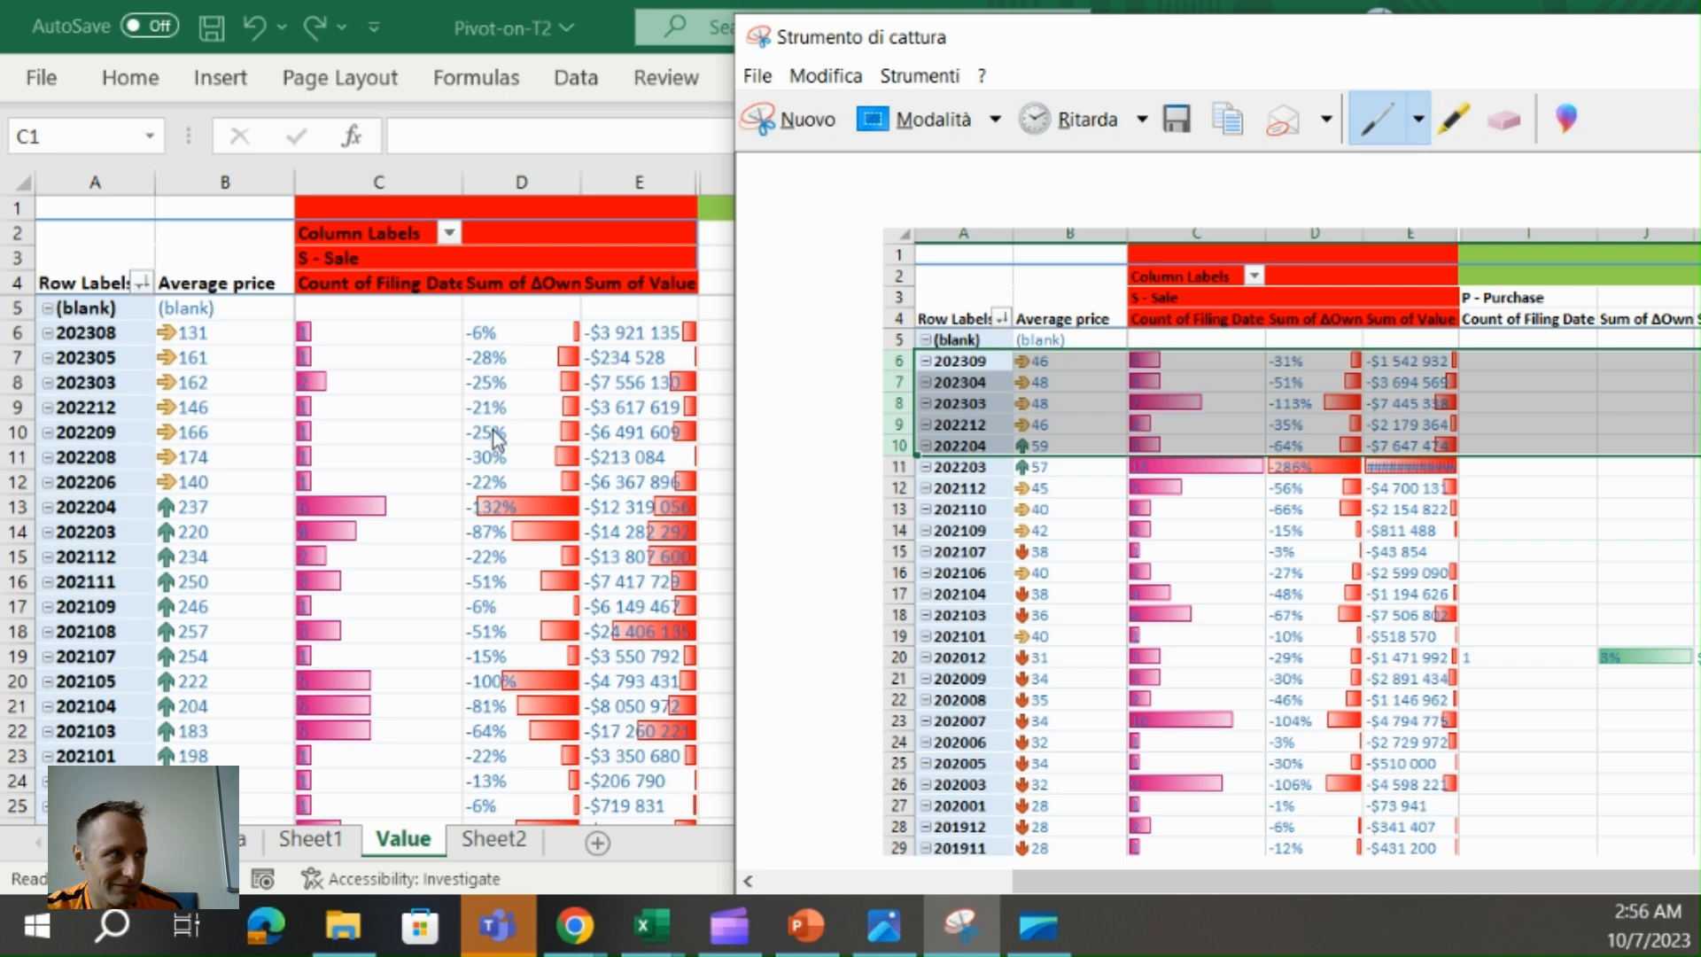
pyautogui.moveTo(494, 439)
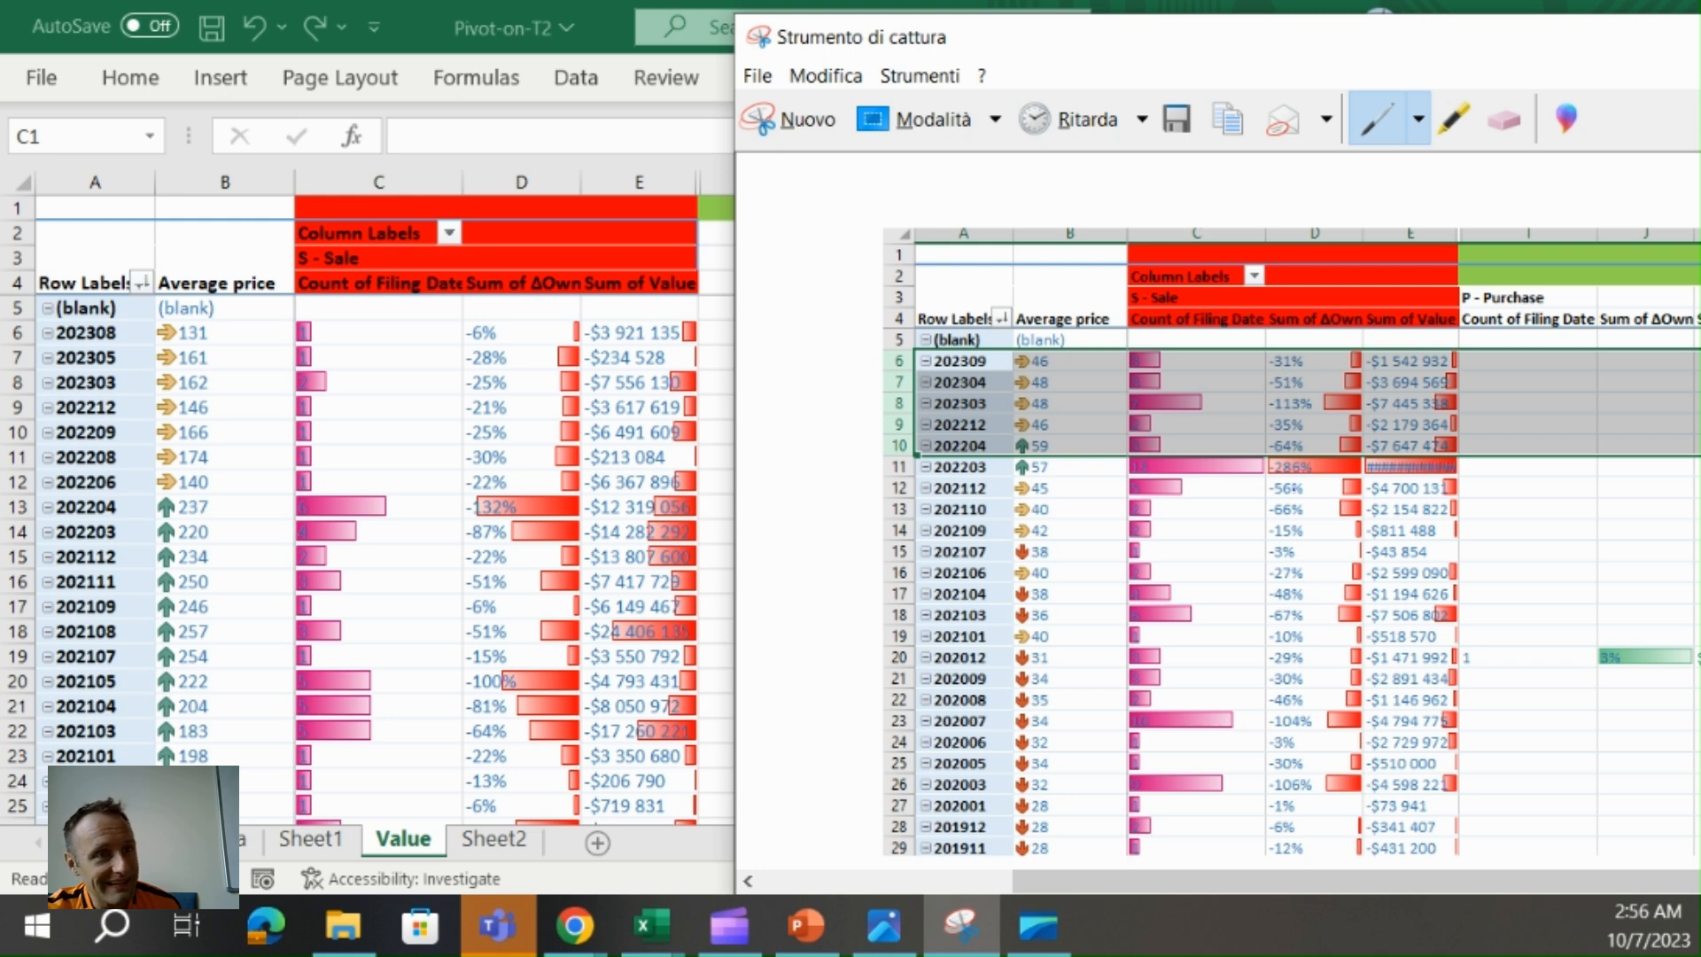
pyautogui.moveTo(477, 389)
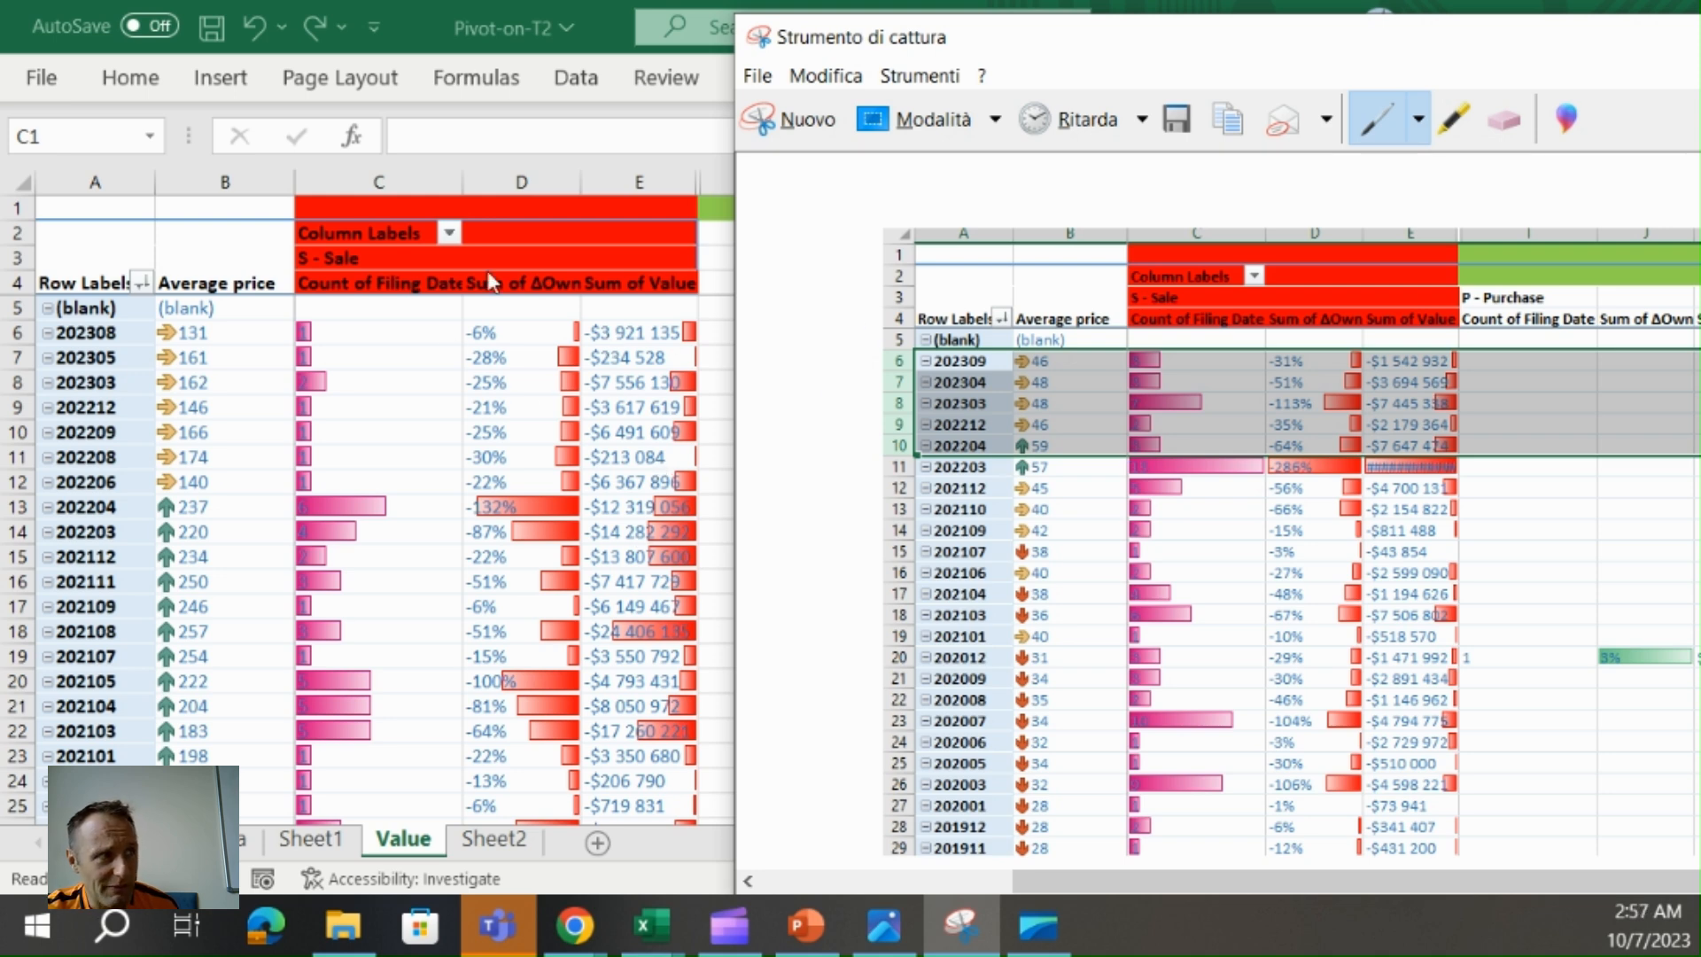
pyautogui.moveTo(353, 339)
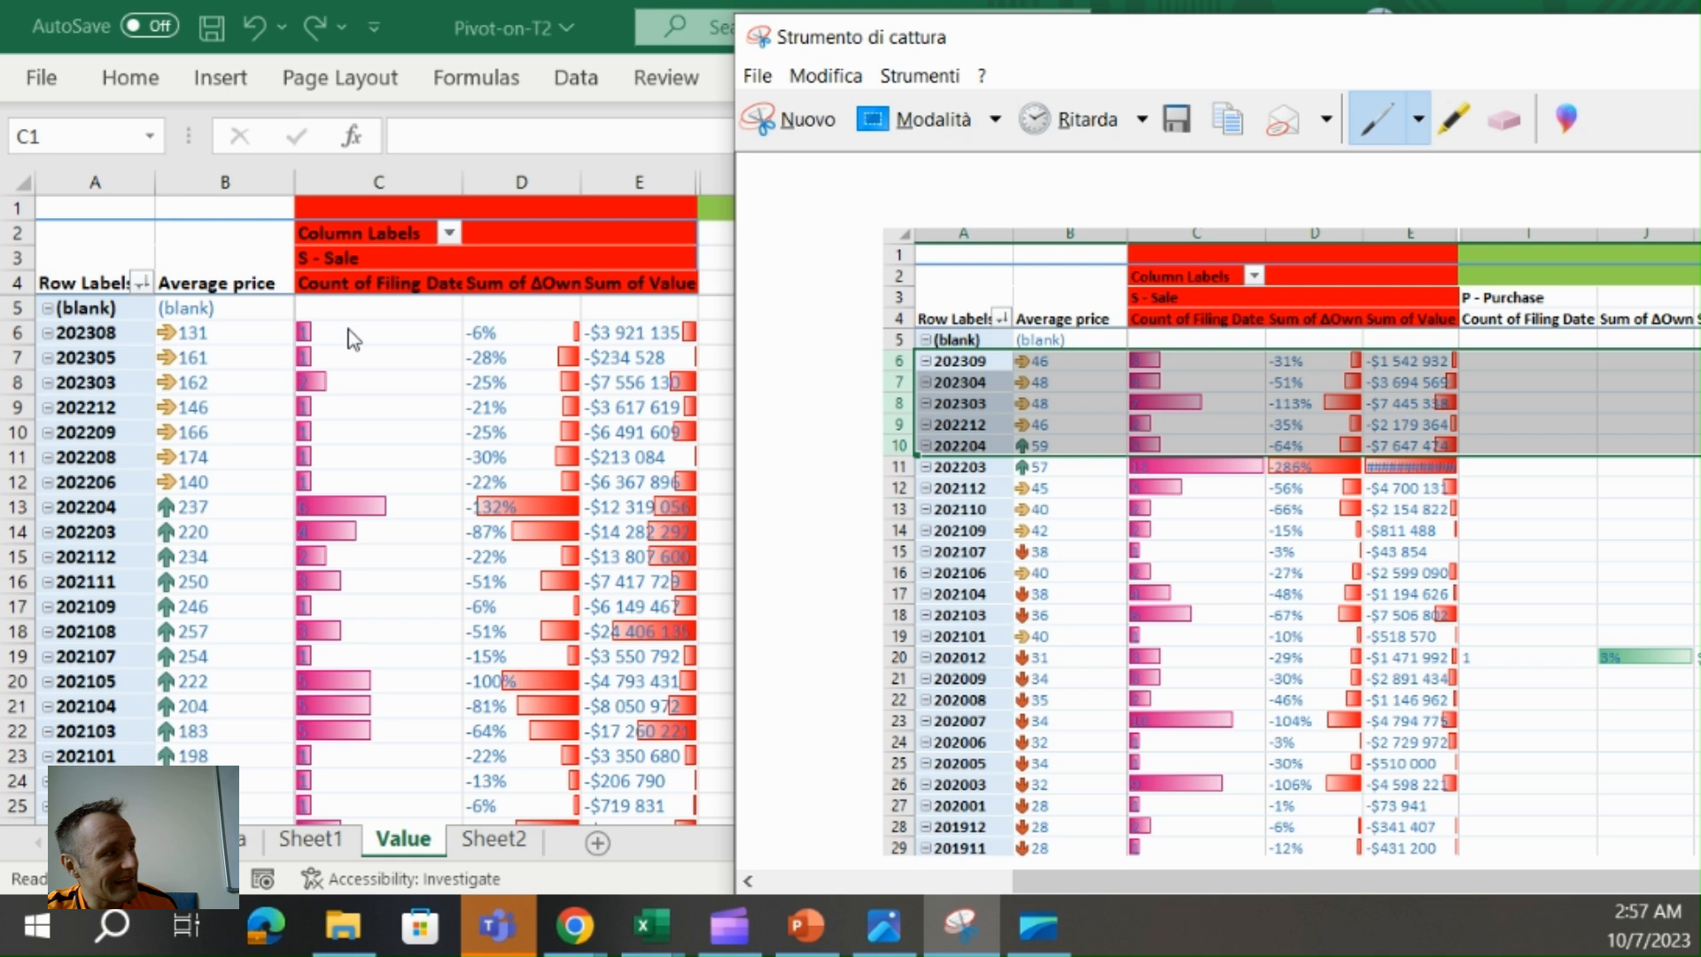
pyautogui.moveTo(354, 467)
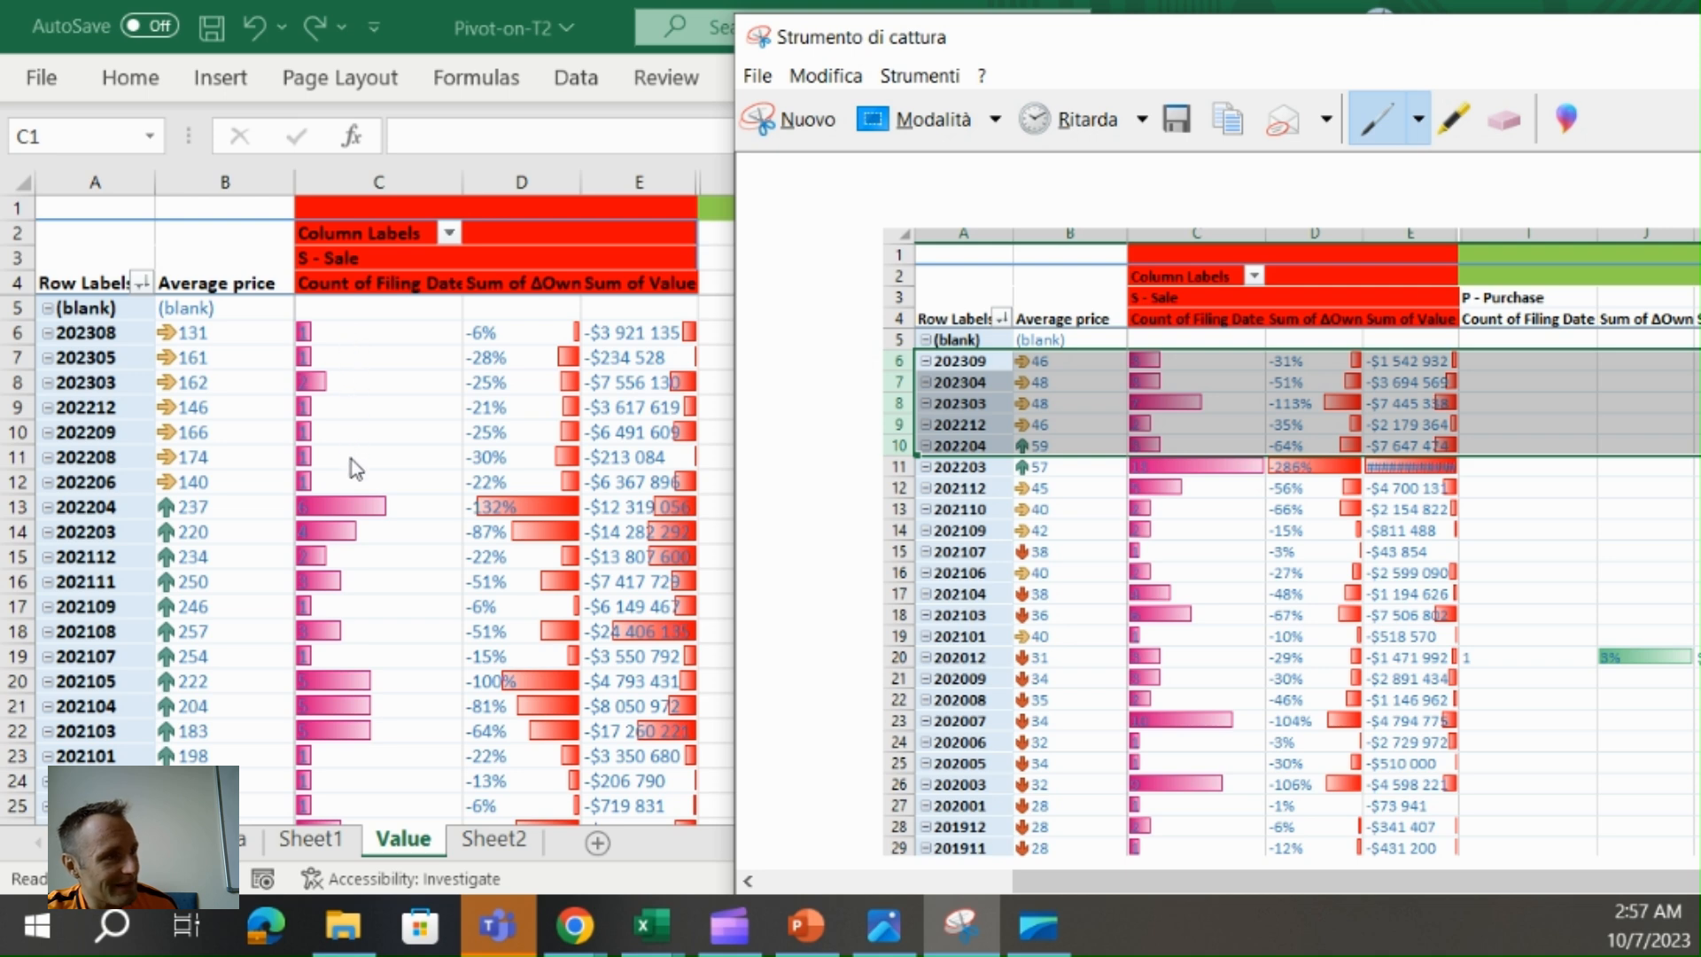
pyautogui.moveTo(353, 461)
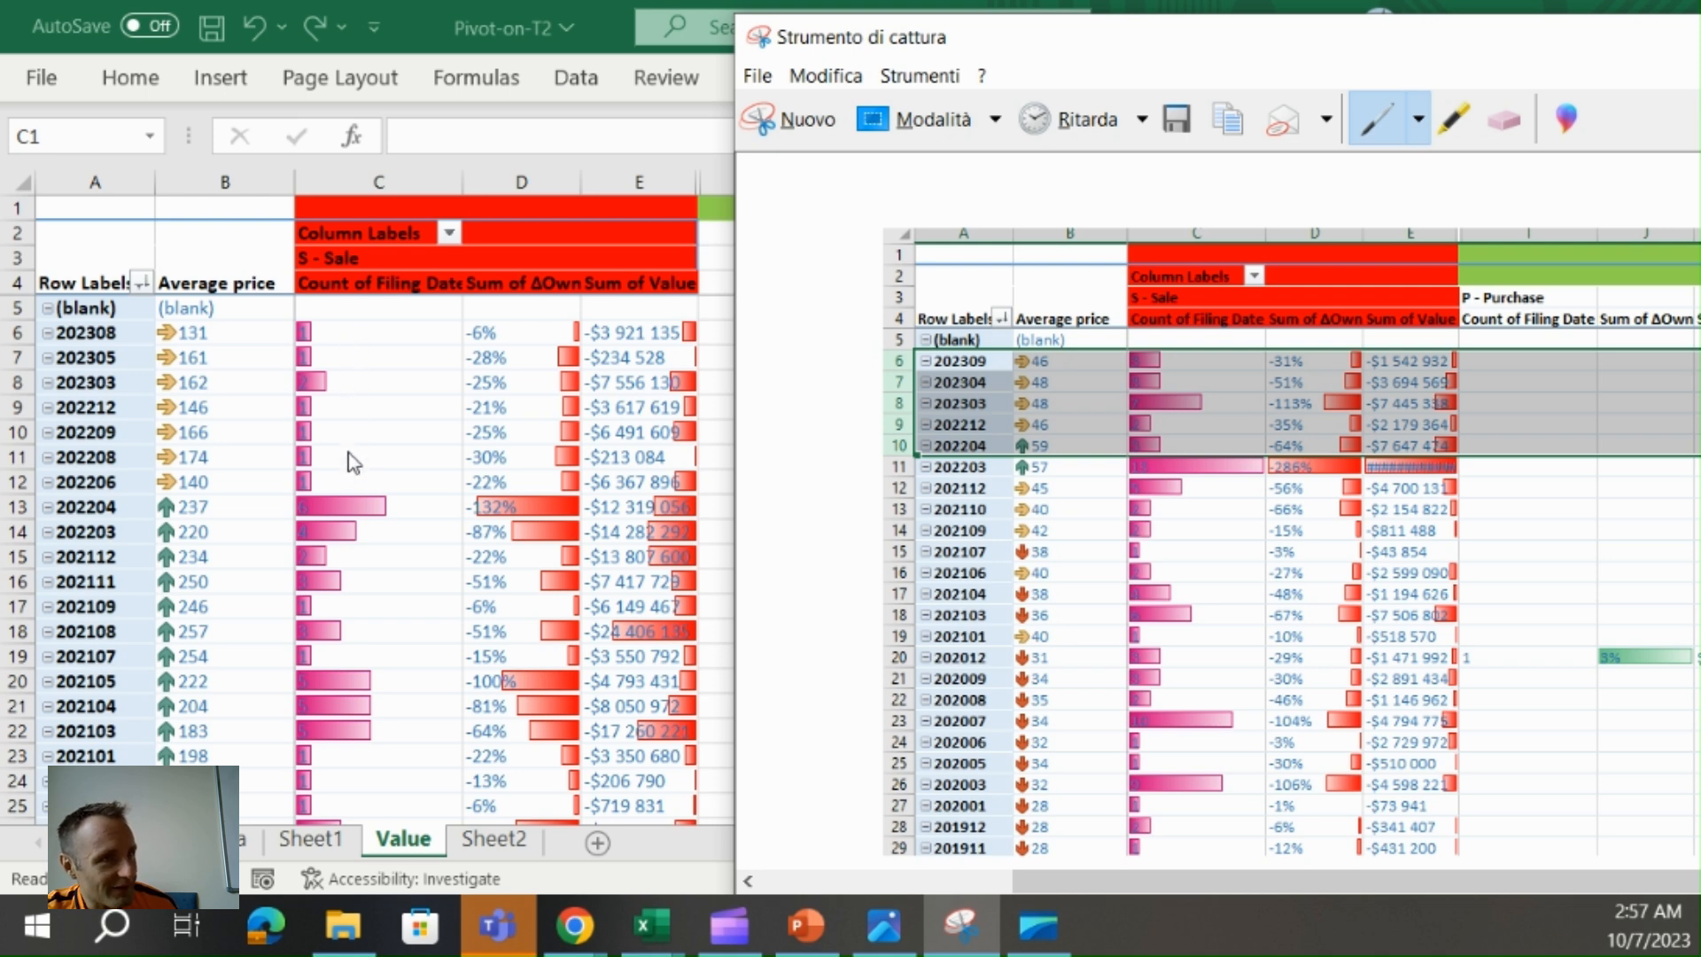
pyautogui.moveTo(377, 486)
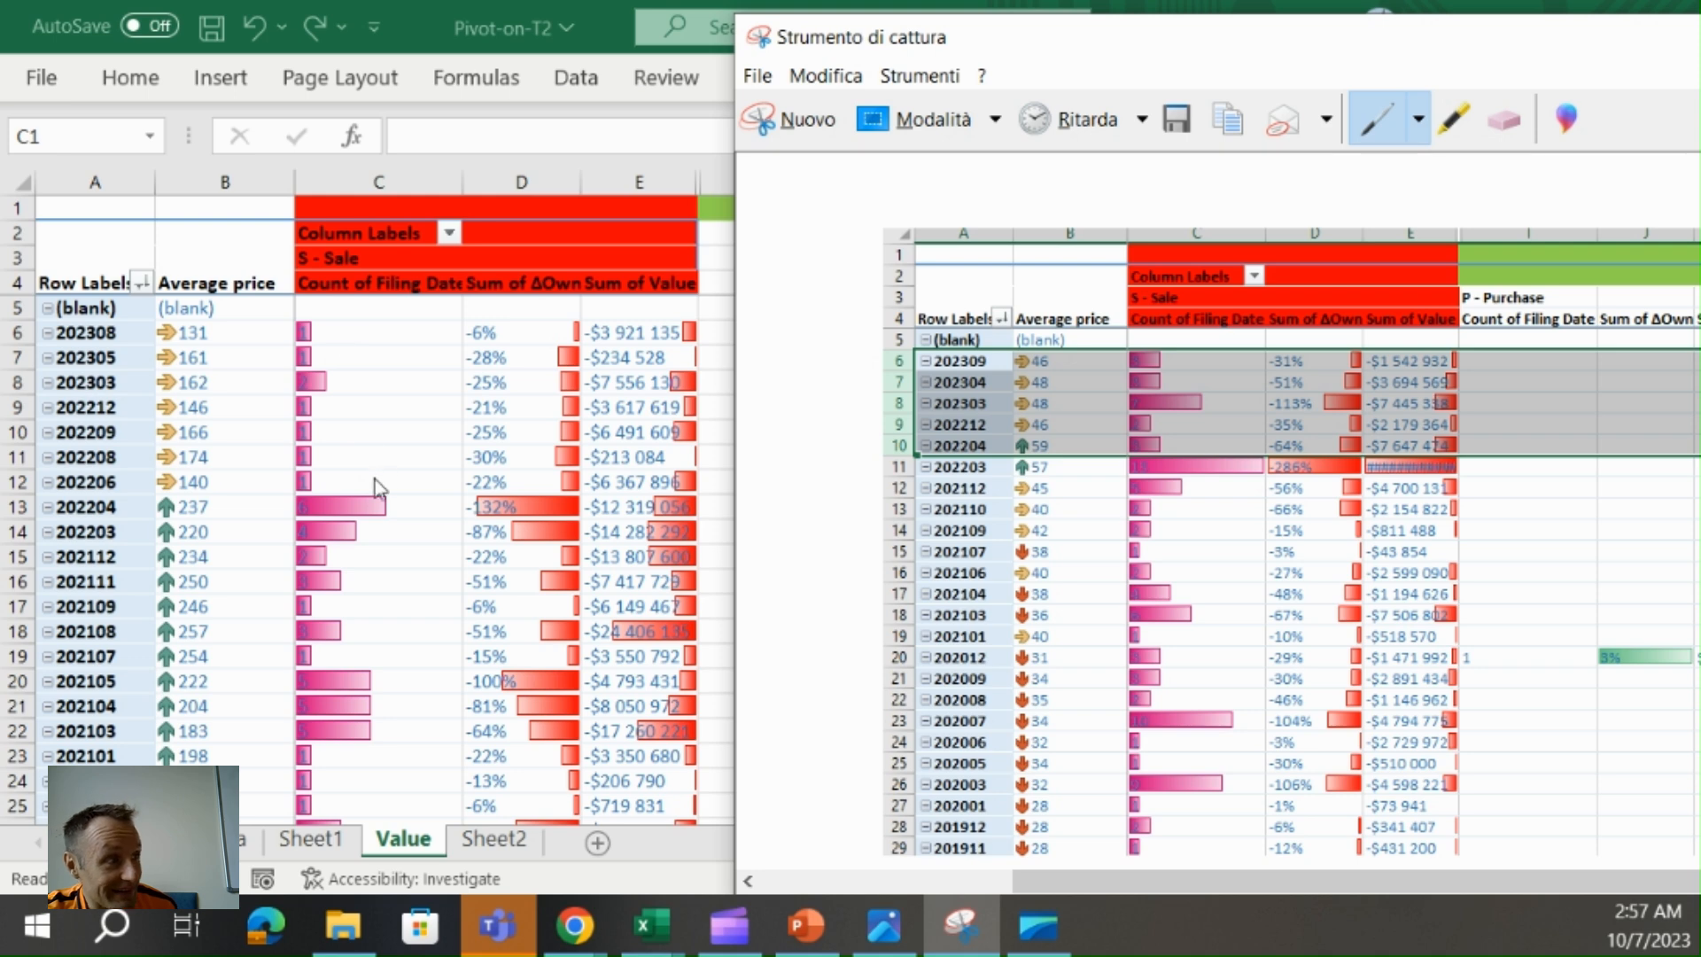